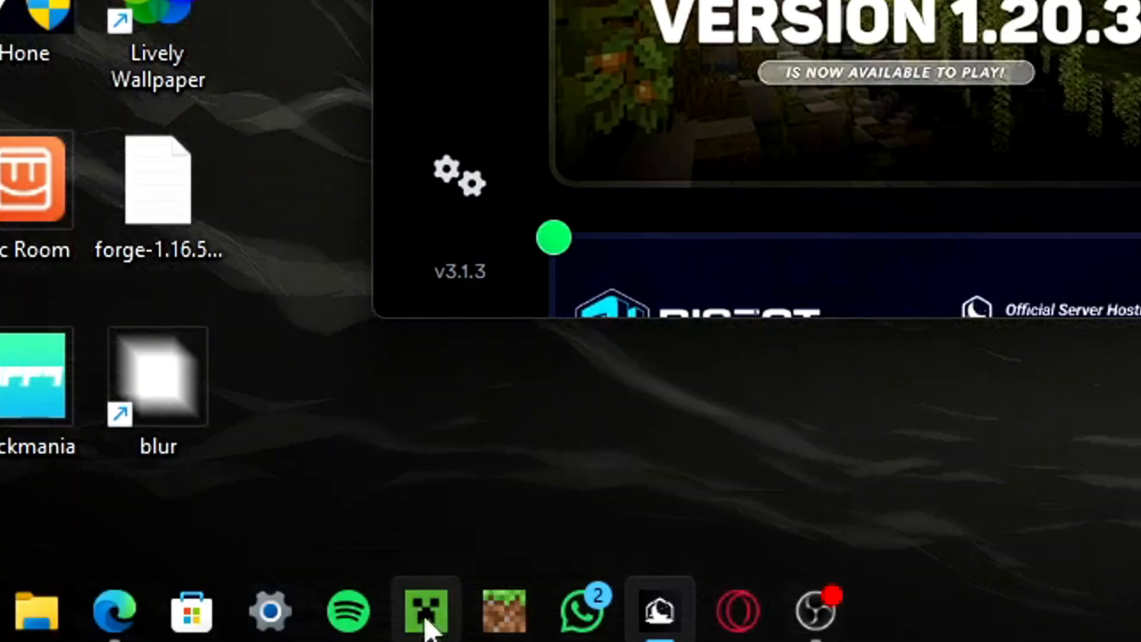
Step: Open the Lunar Client launcher, select version 1.8.9 and launch the game
click(423, 609)
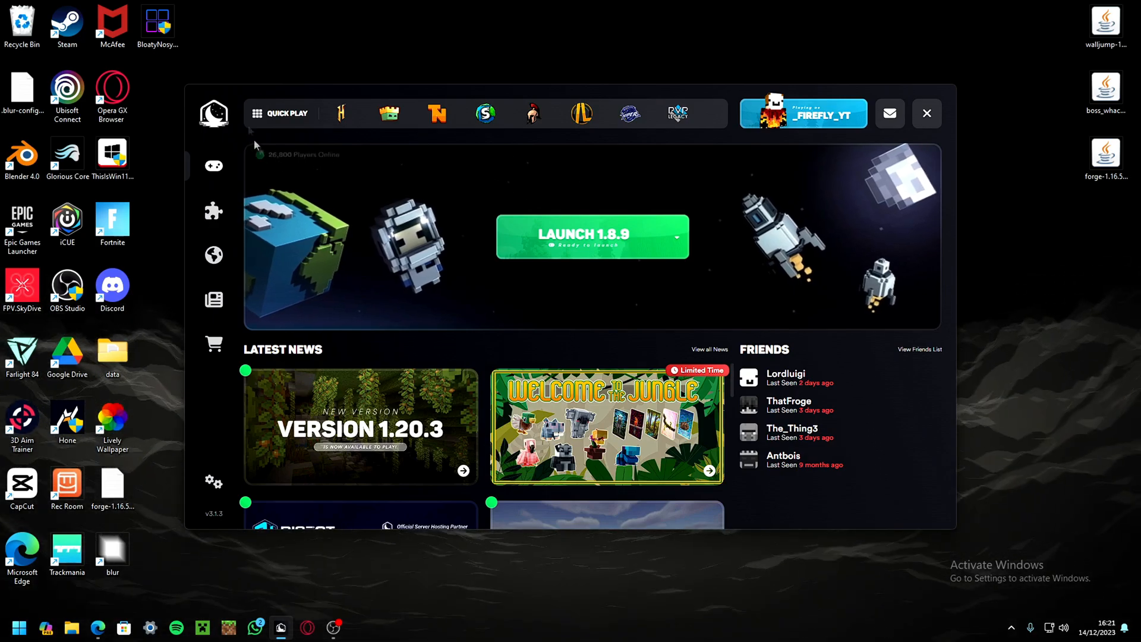
mouse_move(214, 165)
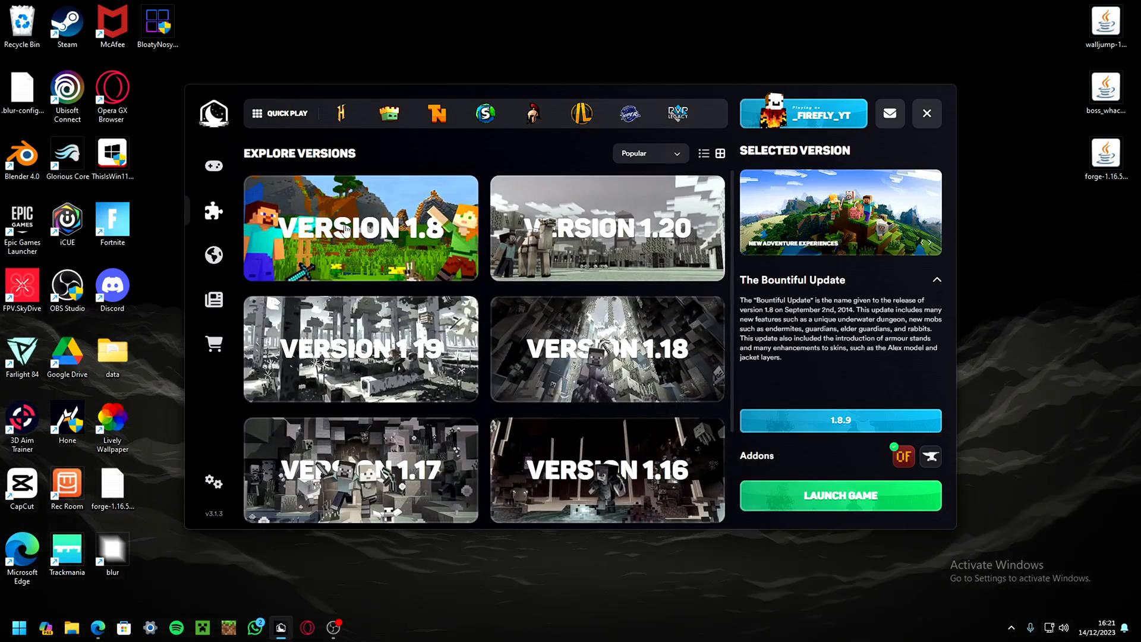
click(605, 227)
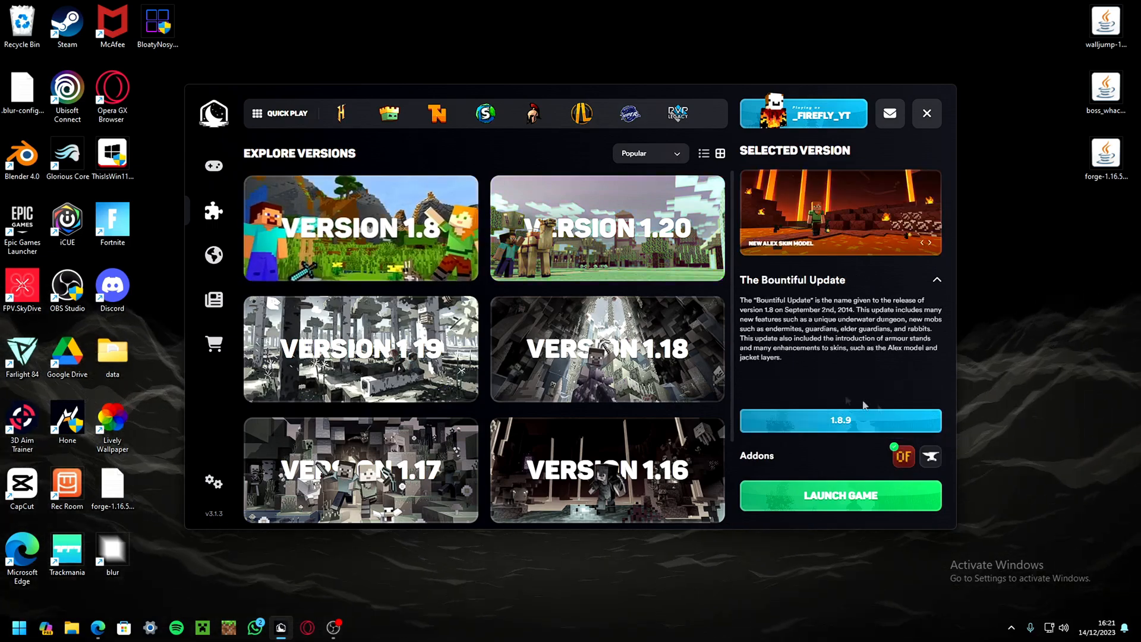
click(838, 495)
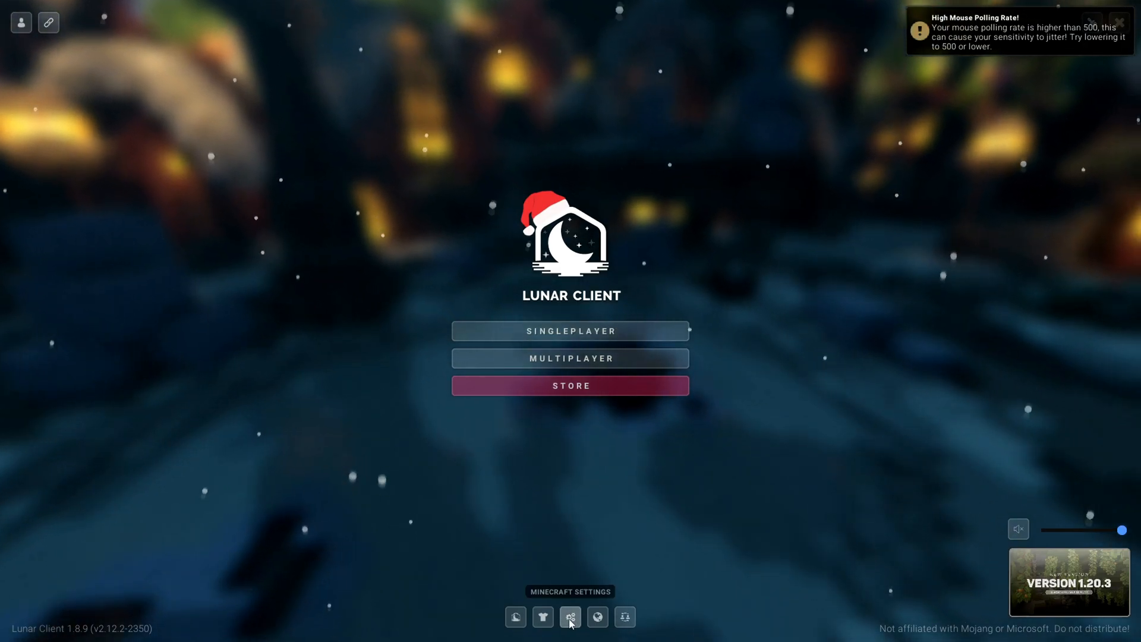
Step: Set the field of view slider to 90 in the Minecraft options
click(570, 617)
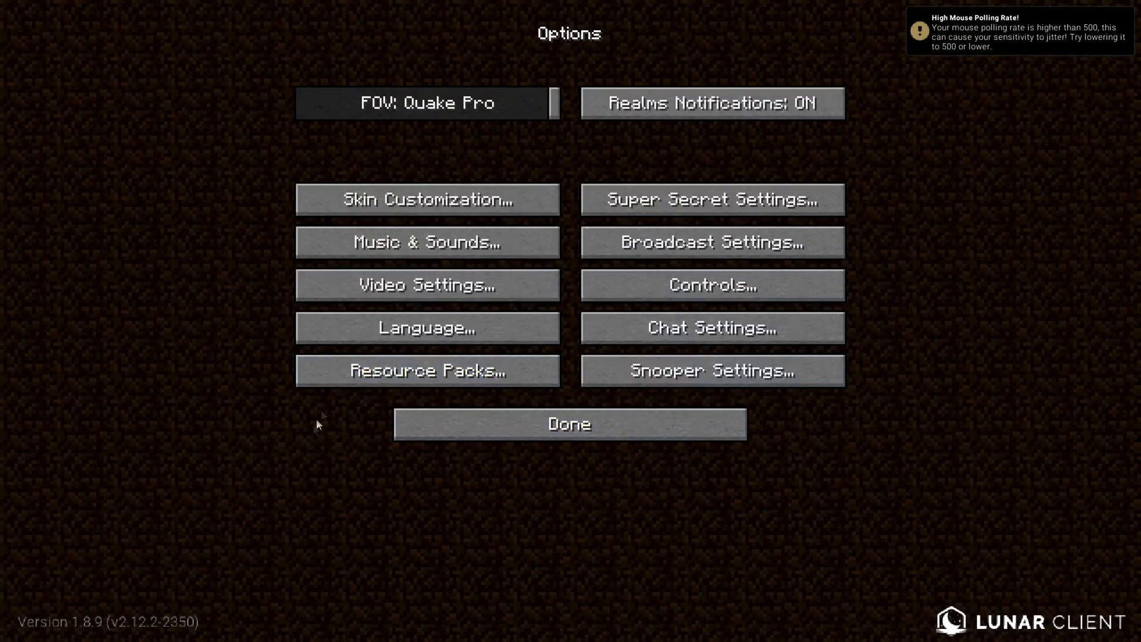
drag(554, 103, 298, 103)
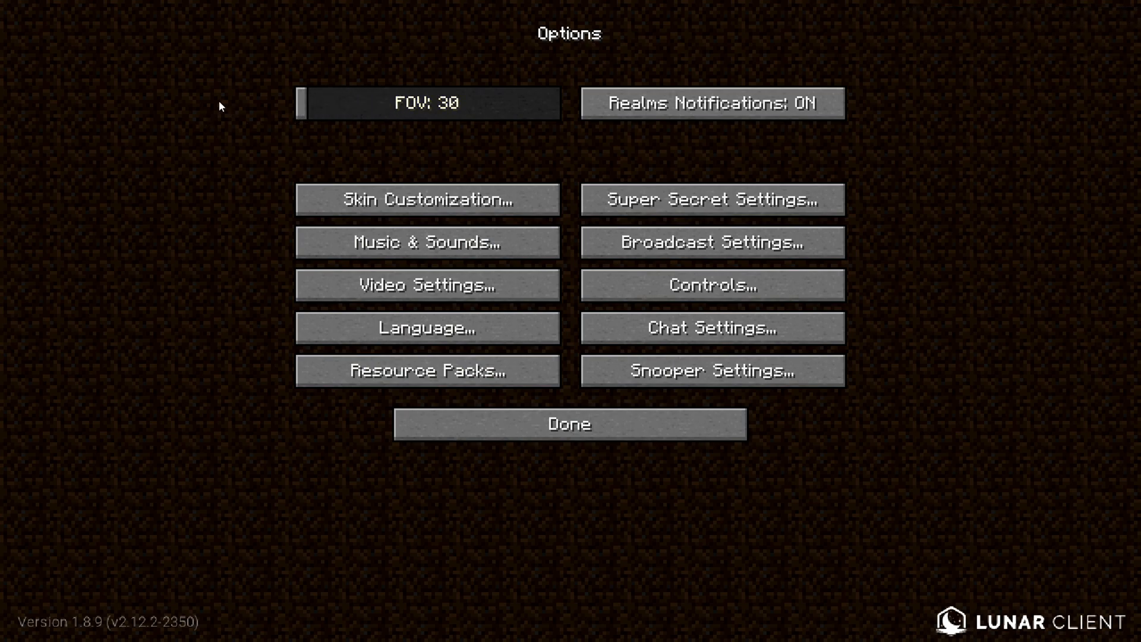
drag(302, 102, 498, 102)
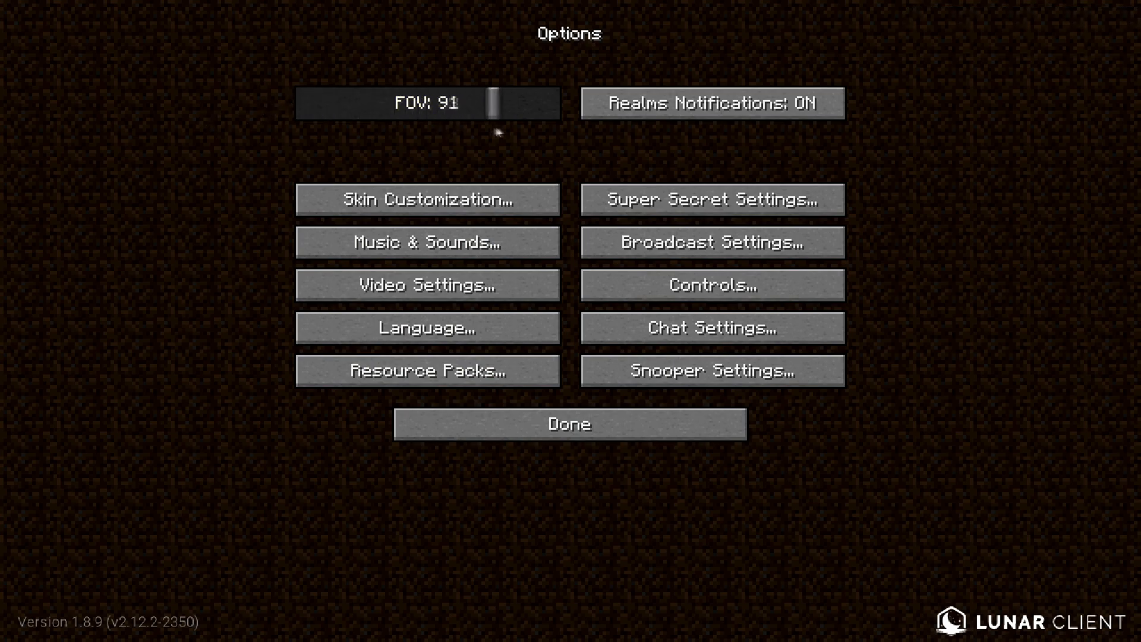
drag(495, 103, 527, 102)
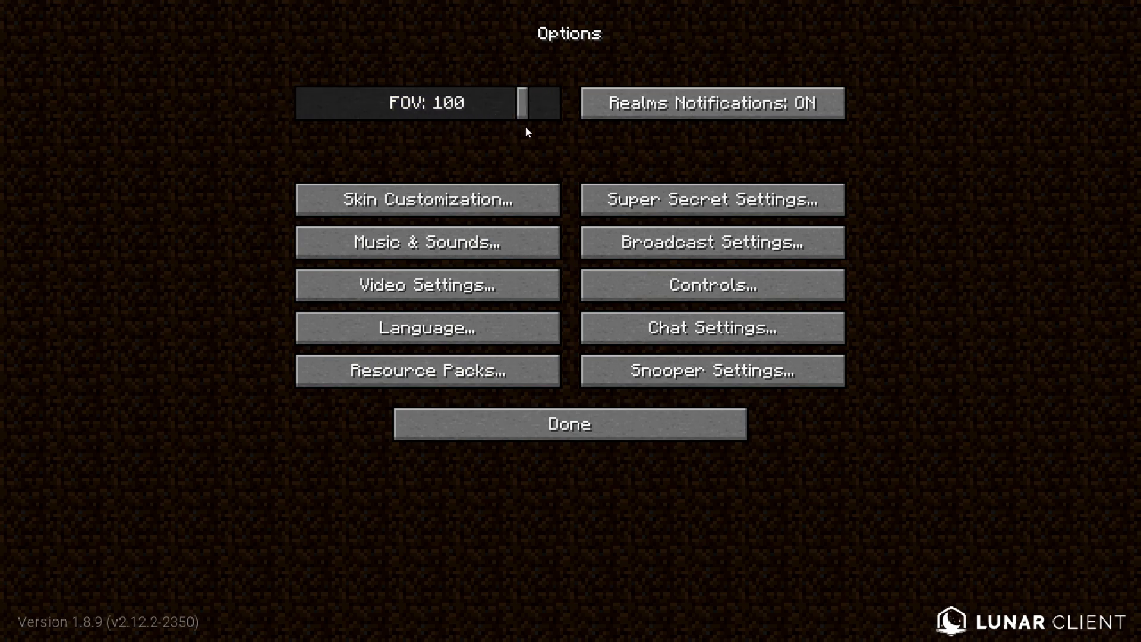
drag(524, 102, 488, 101)
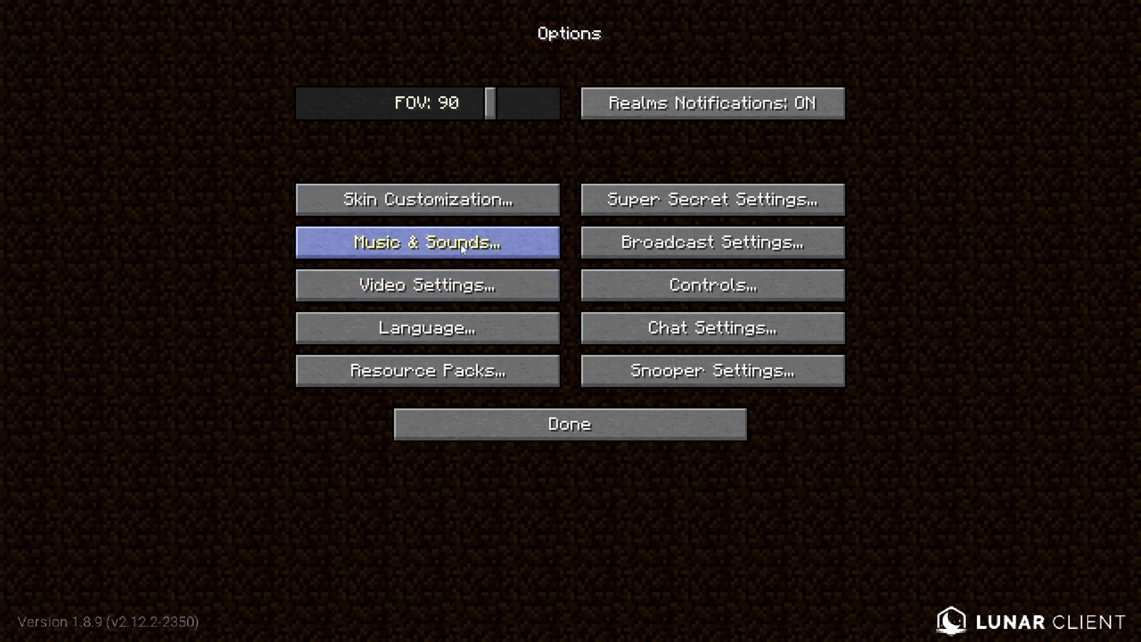
Step: Review the Music & Sounds and Skin Customization options, returning to Options each time
click(427, 242)
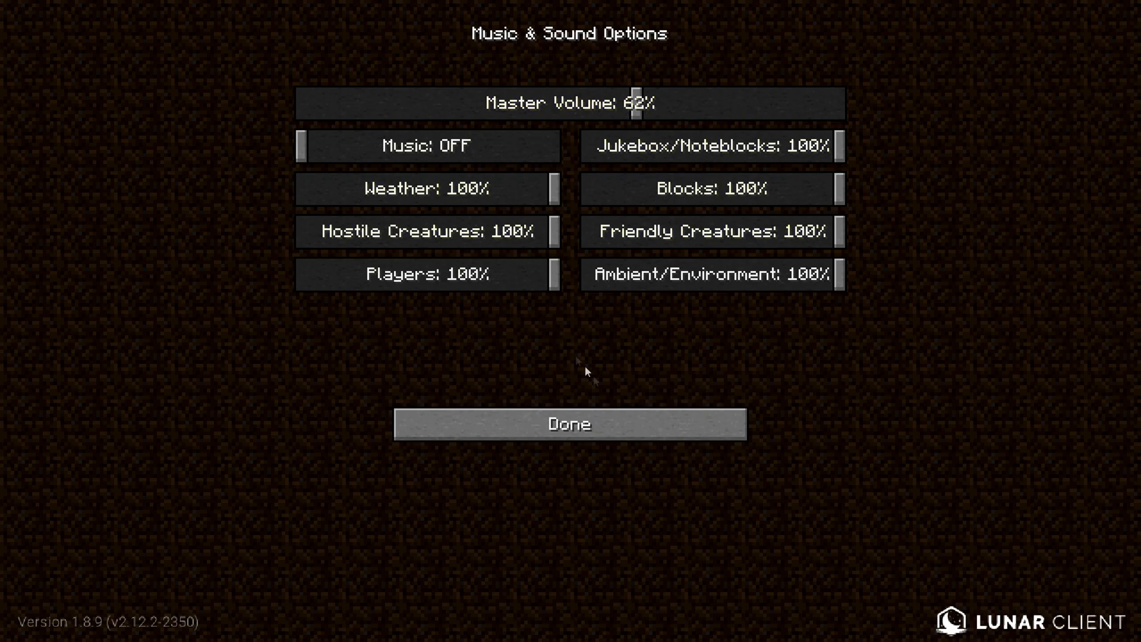
click(568, 423)
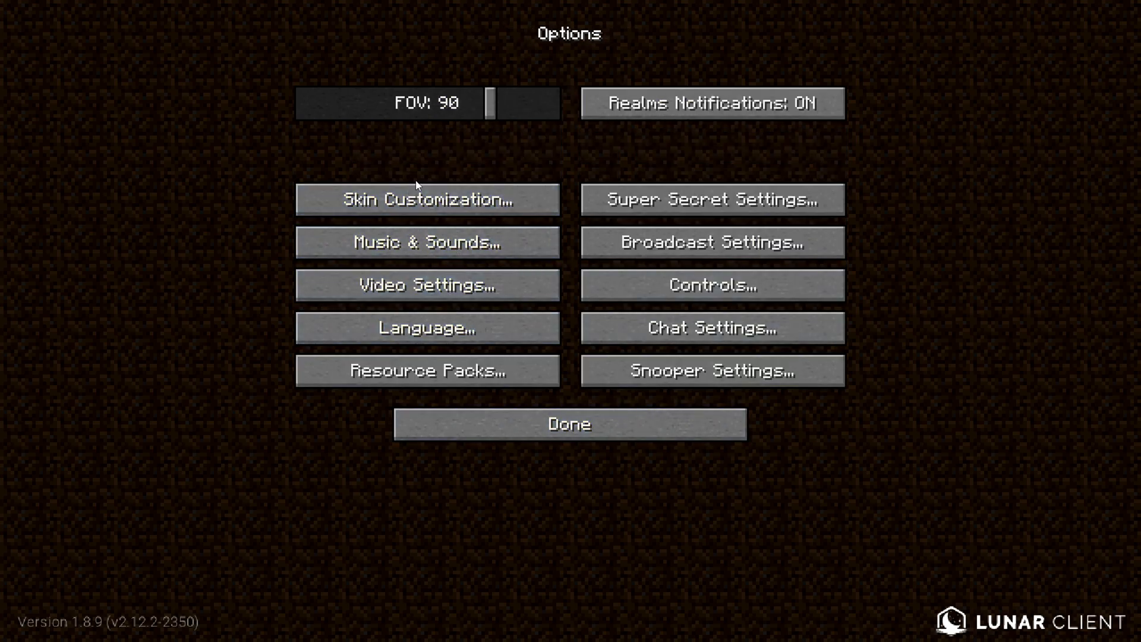
click(427, 198)
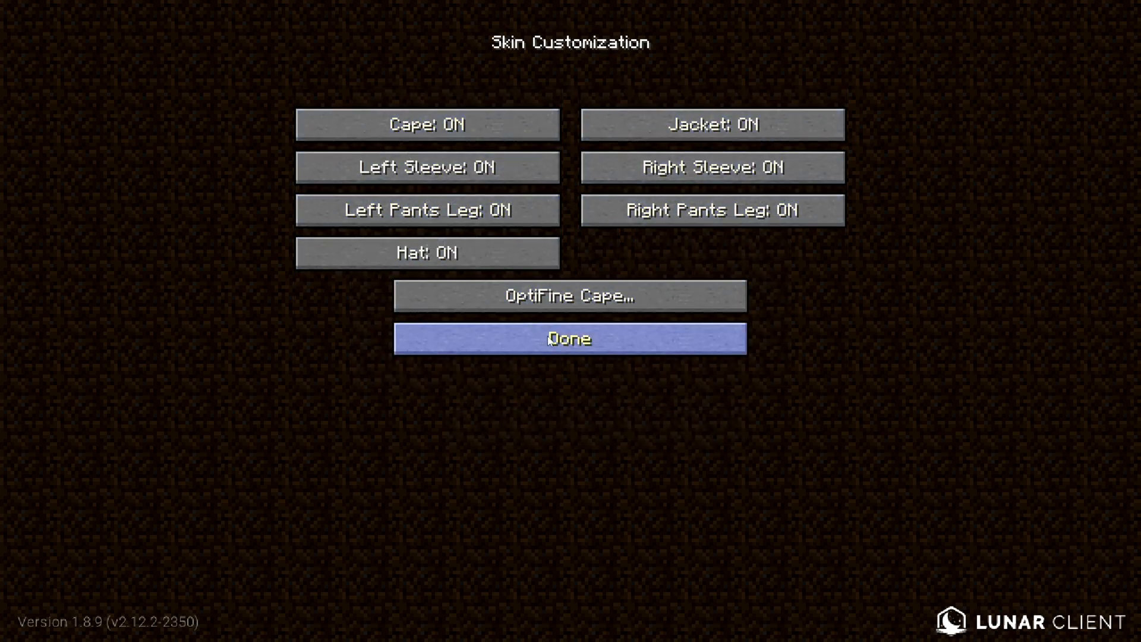
click(569, 338)
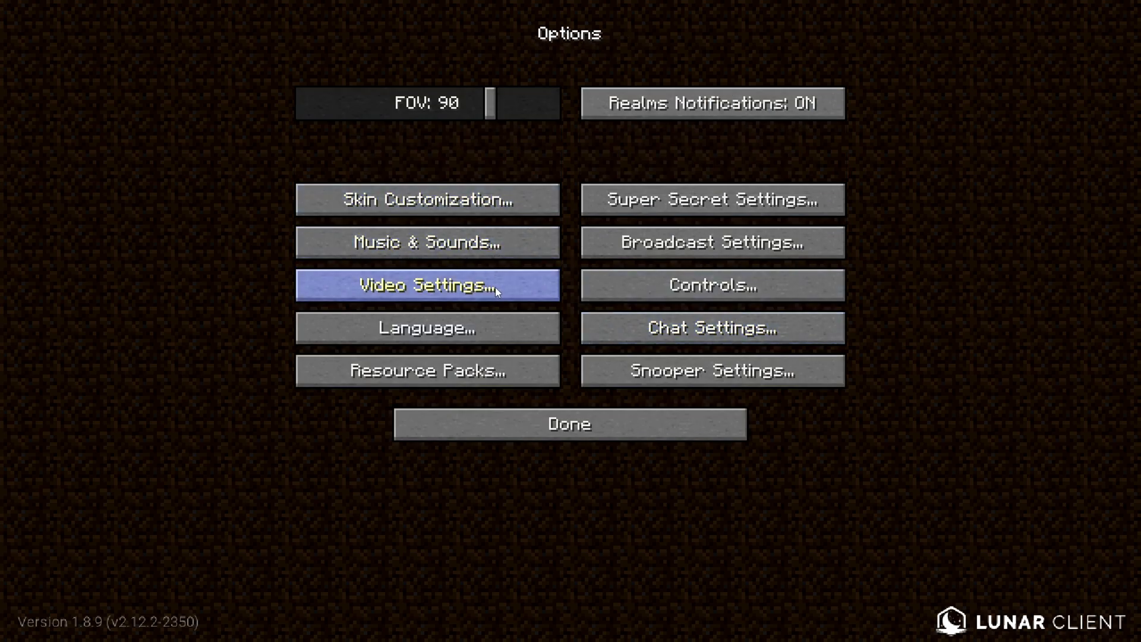
Step: Switch Smooth Lighting off in Video Settings and bring up the Shaders list
click(427, 284)
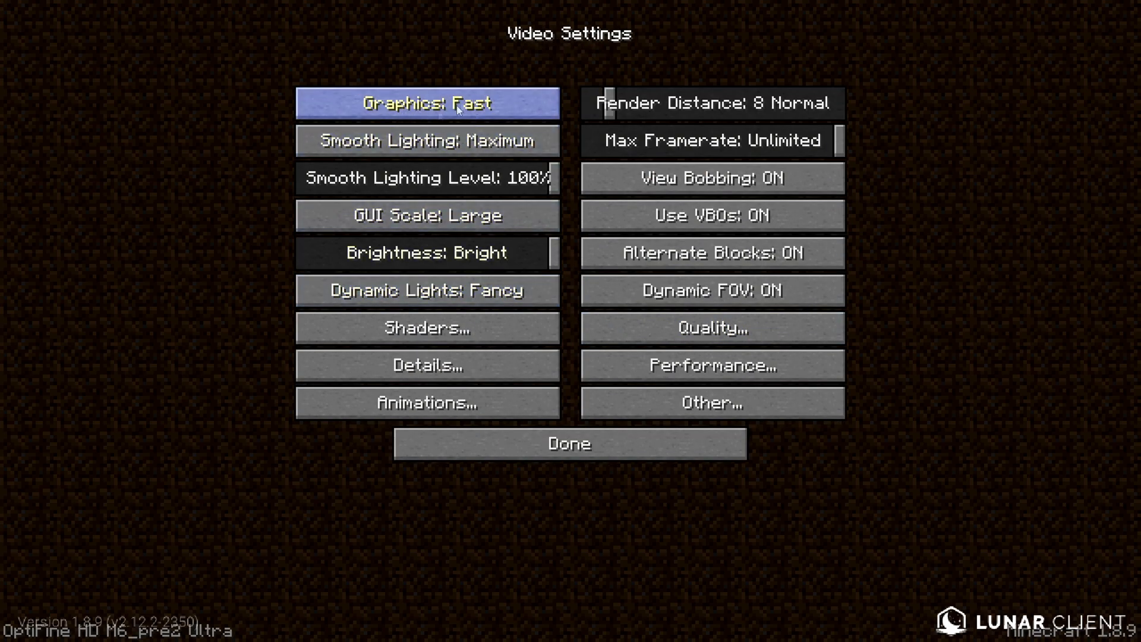
mouse_move(427, 140)
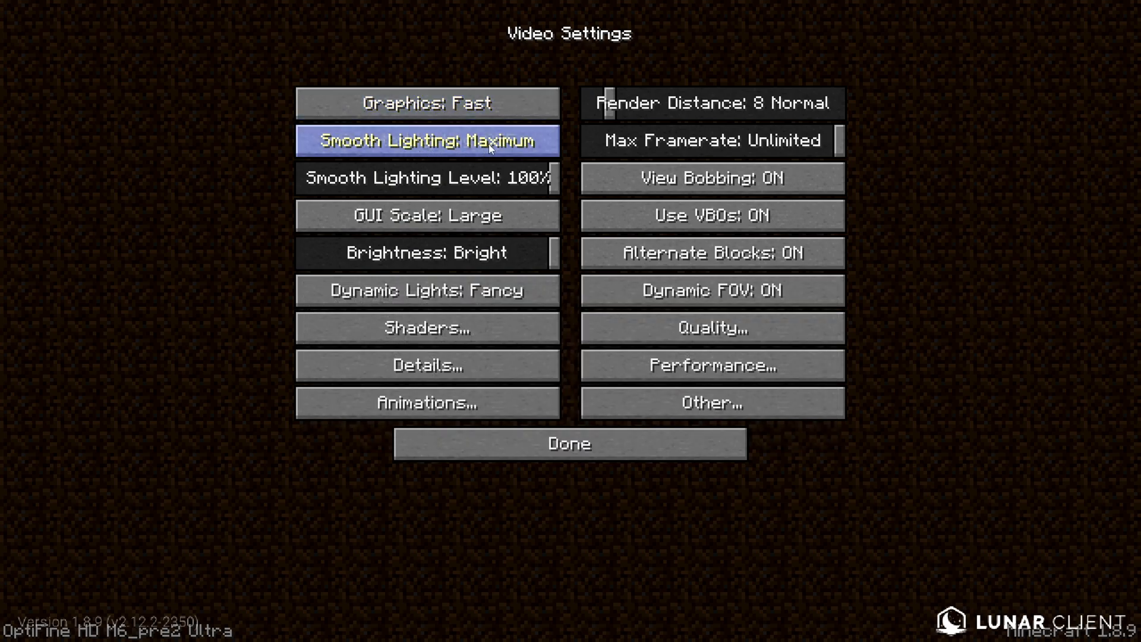
click(427, 139)
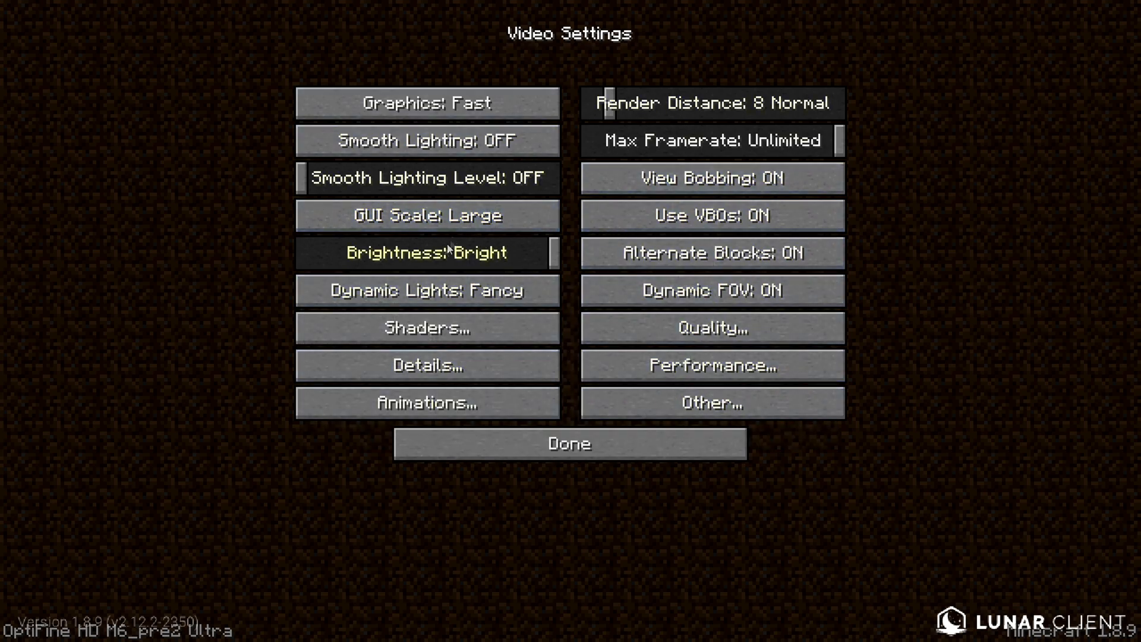
mouse_move(427, 289)
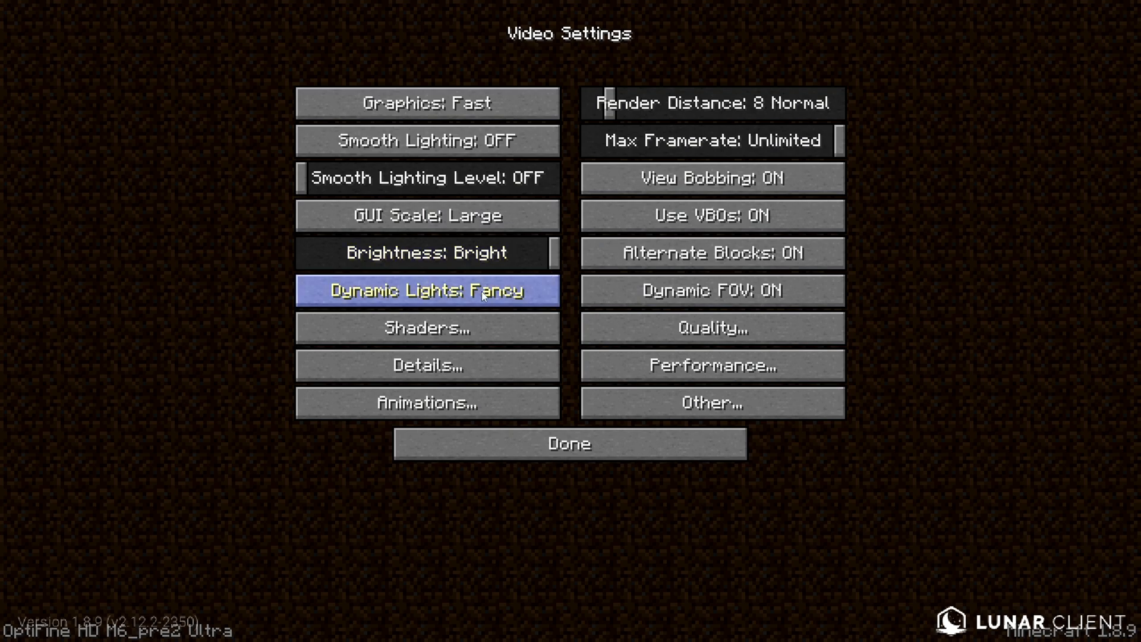
click(427, 327)
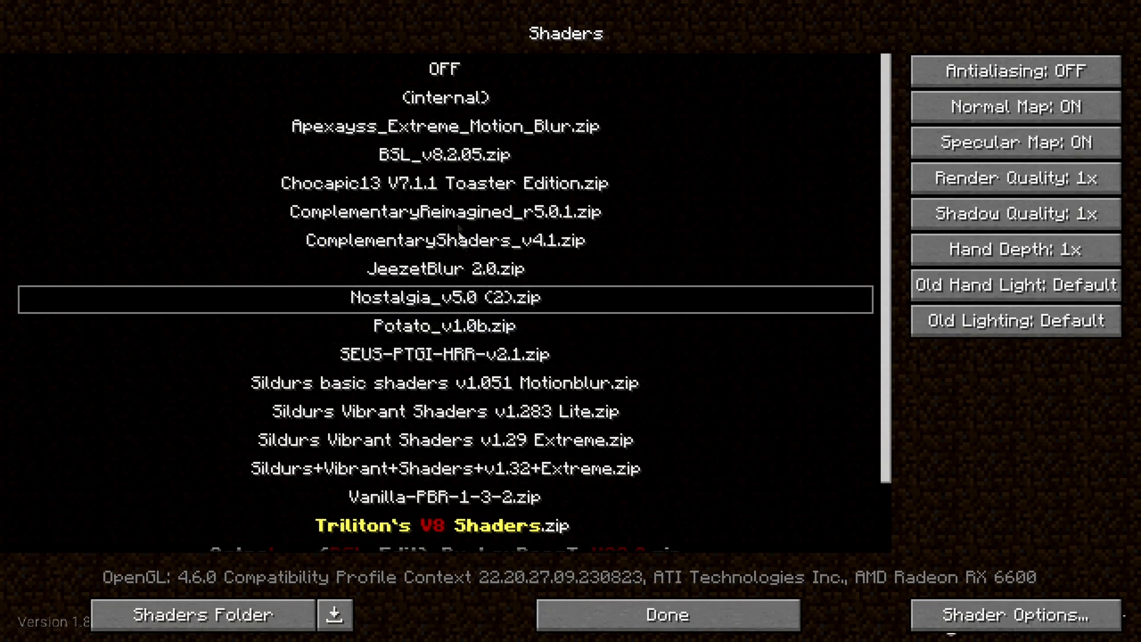
mouse_move(451, 76)
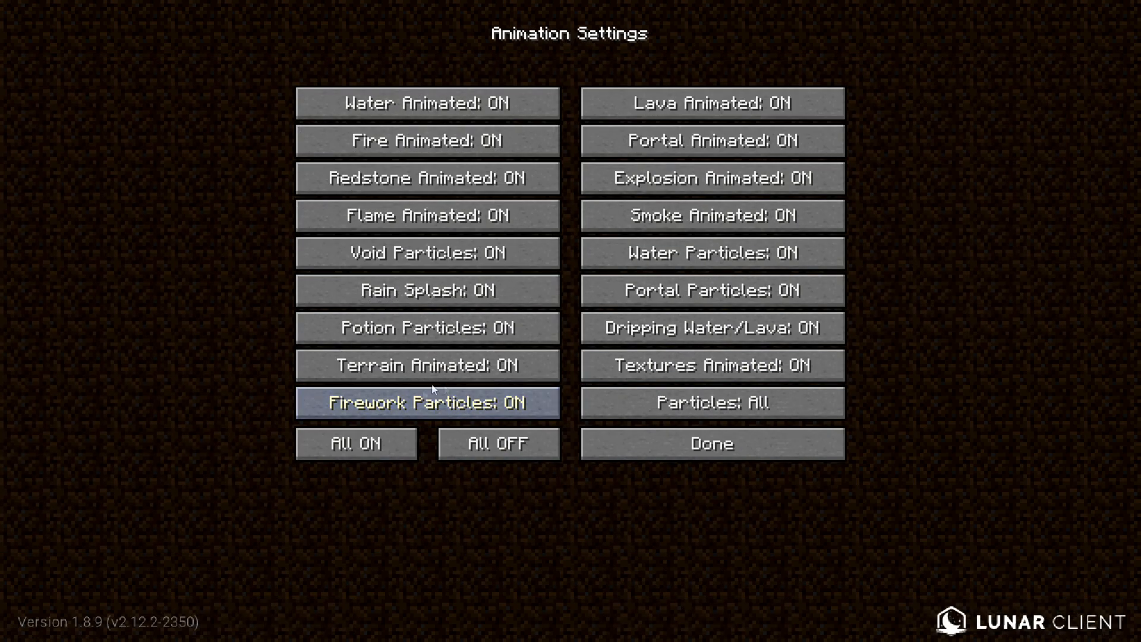
Step: Turn all animations off, re-enable the fire animation, and set particles to Decreased
click(498, 442)
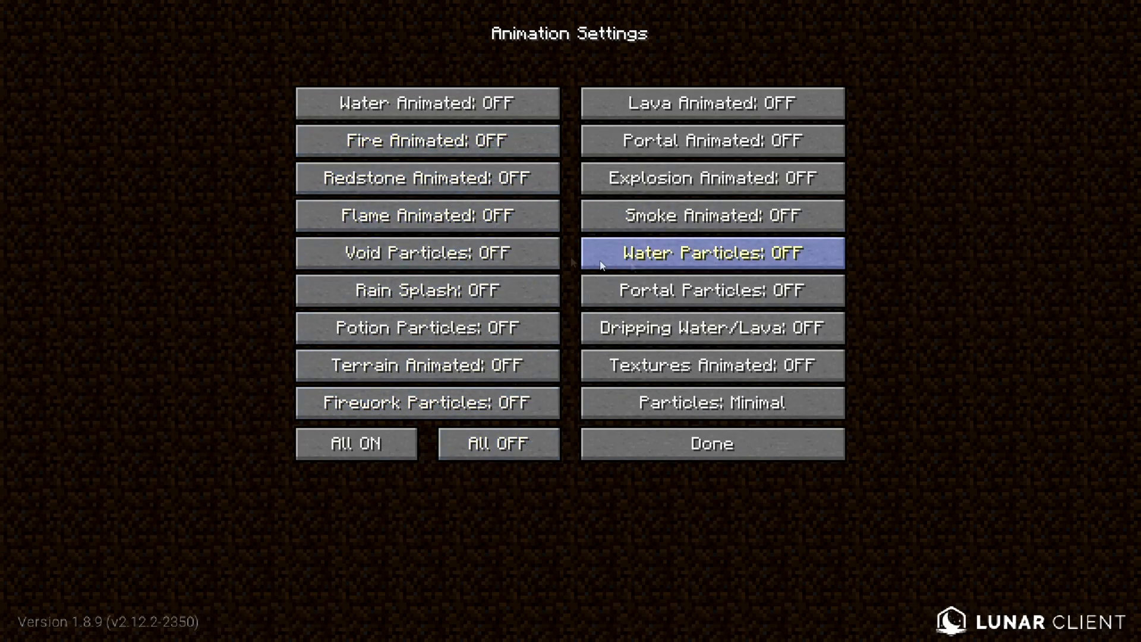
mouse_move(428, 140)
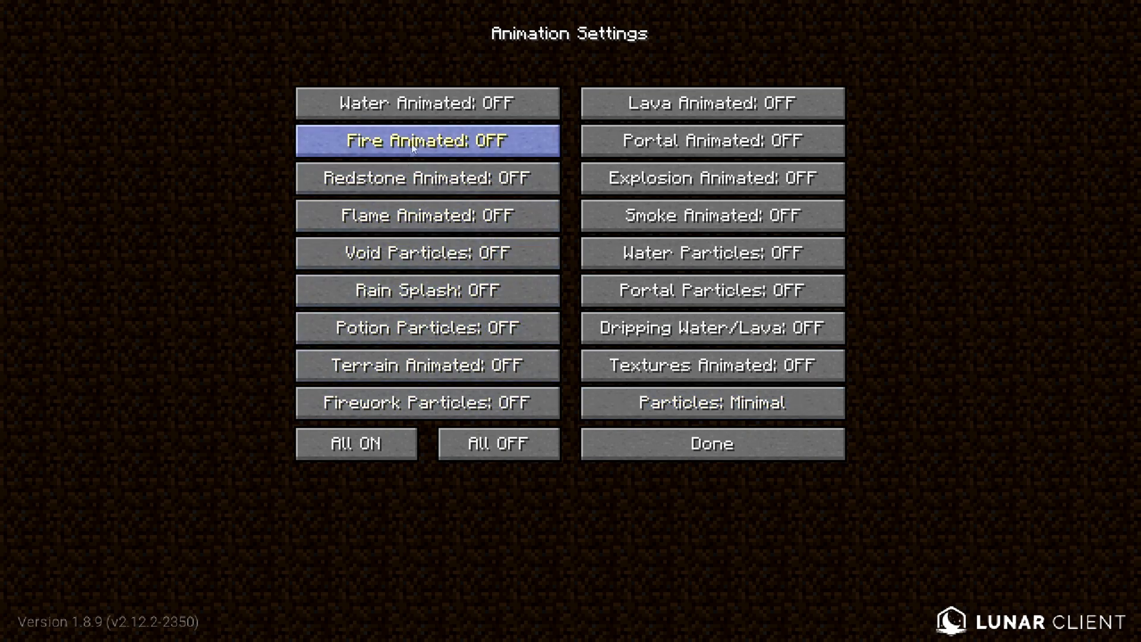
click(426, 103)
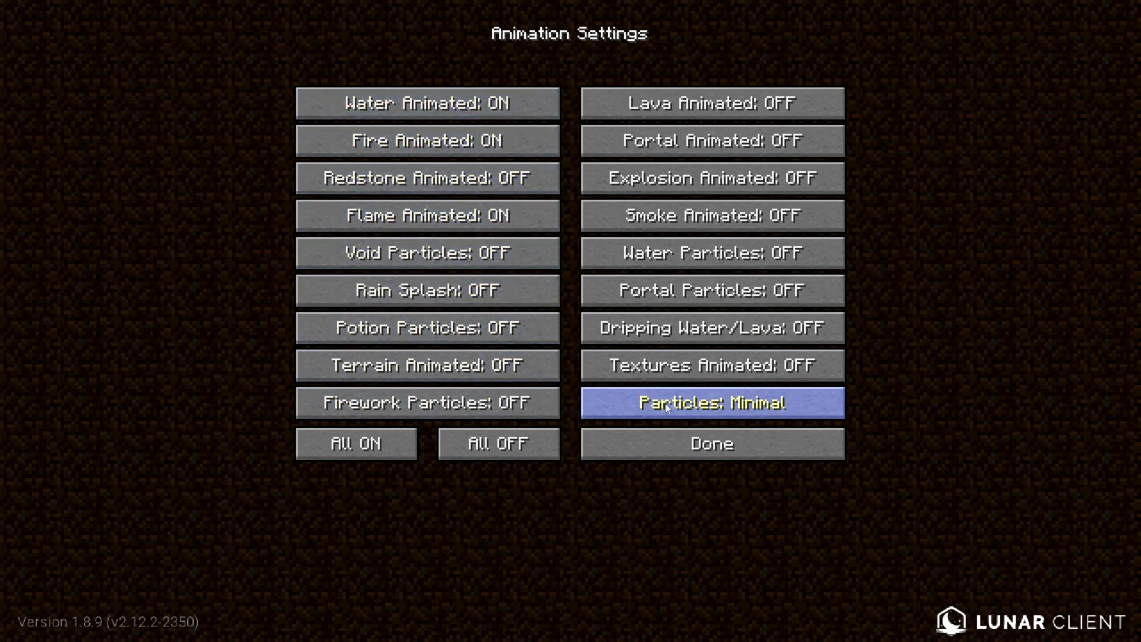
click(711, 403)
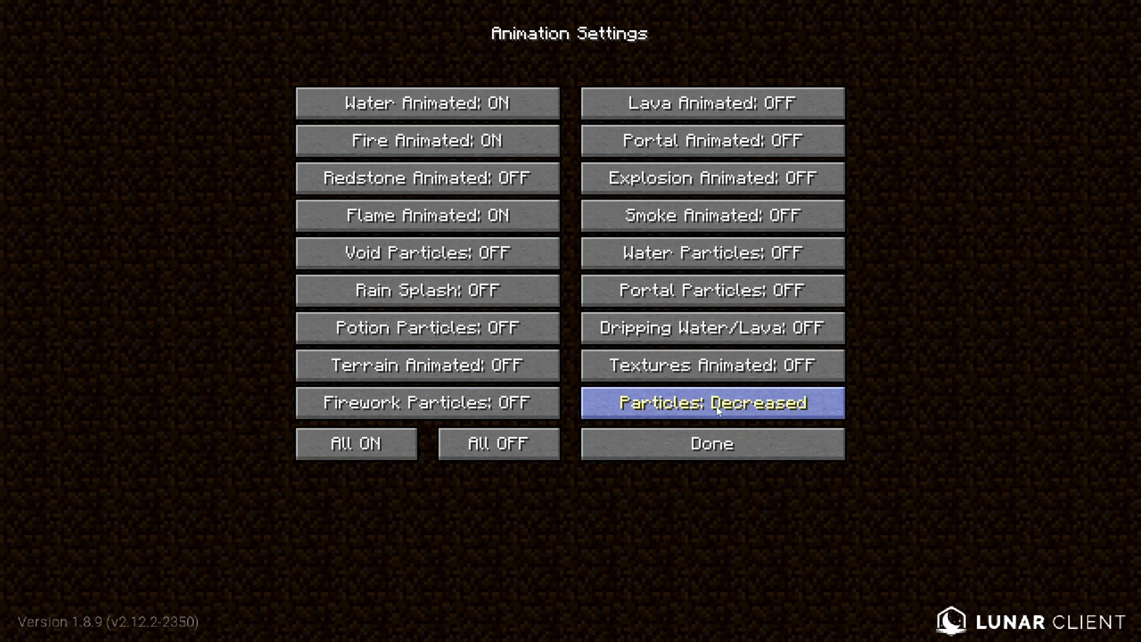
click(710, 442)
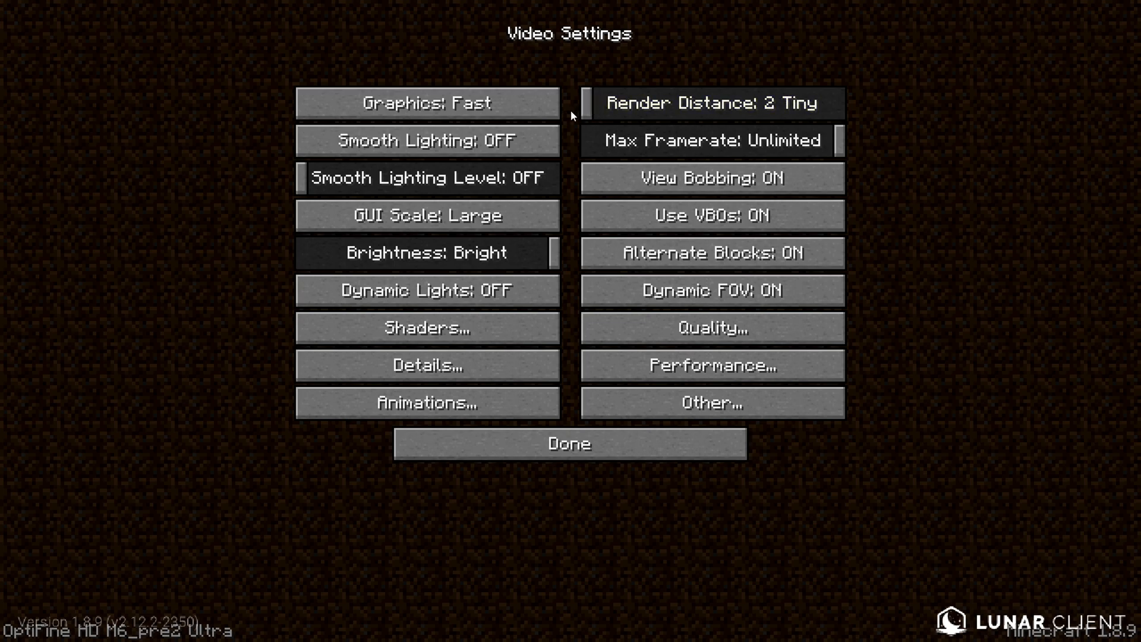
Step: Set render distance to 8 and switch Alternate Blocks off in Video Settings
click(709, 102)
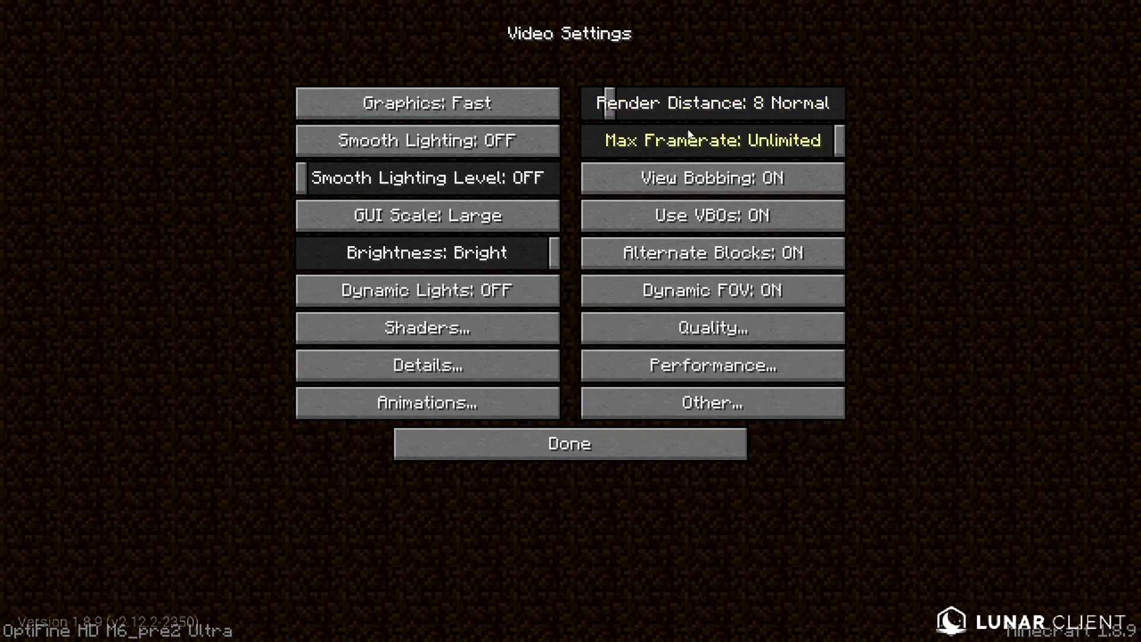
mouse_move(837, 149)
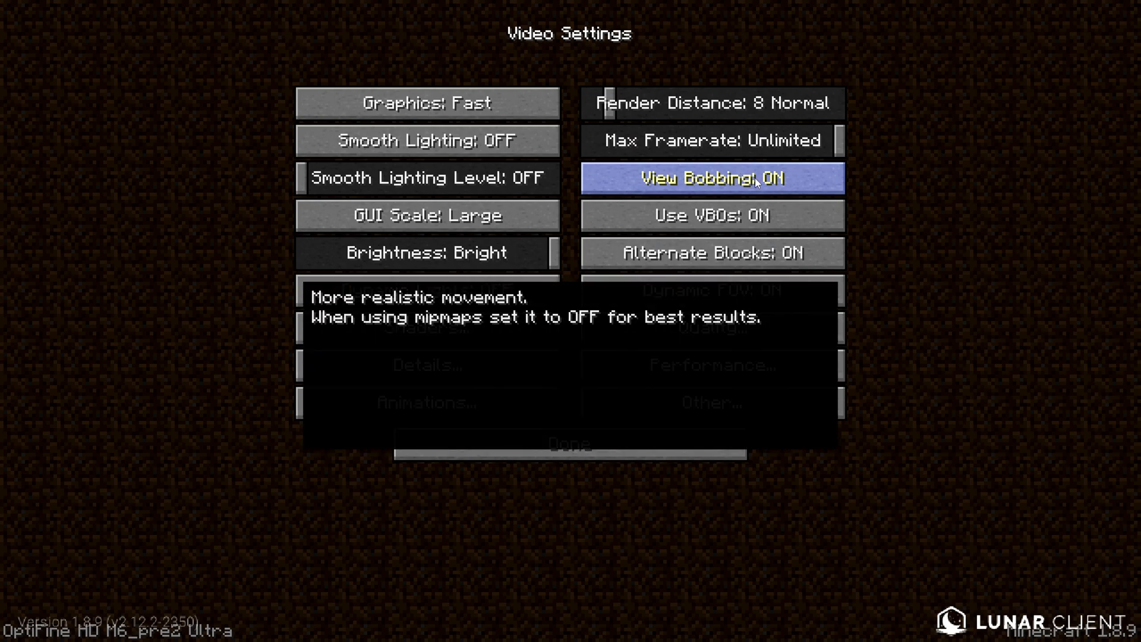
mouse_move(710, 214)
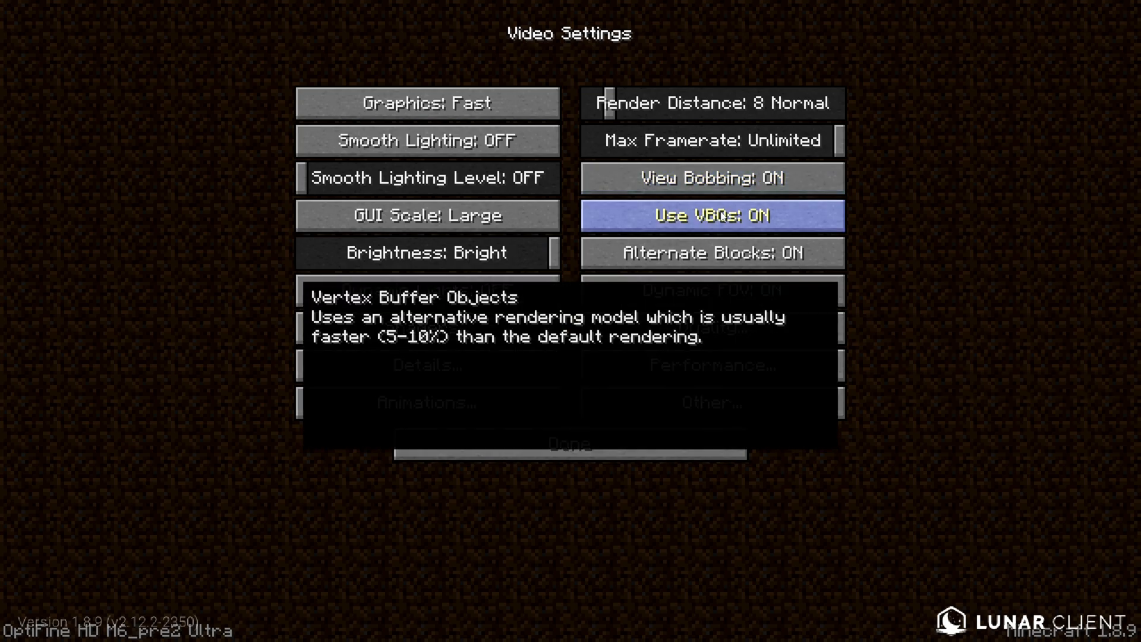
mouse_move(709, 253)
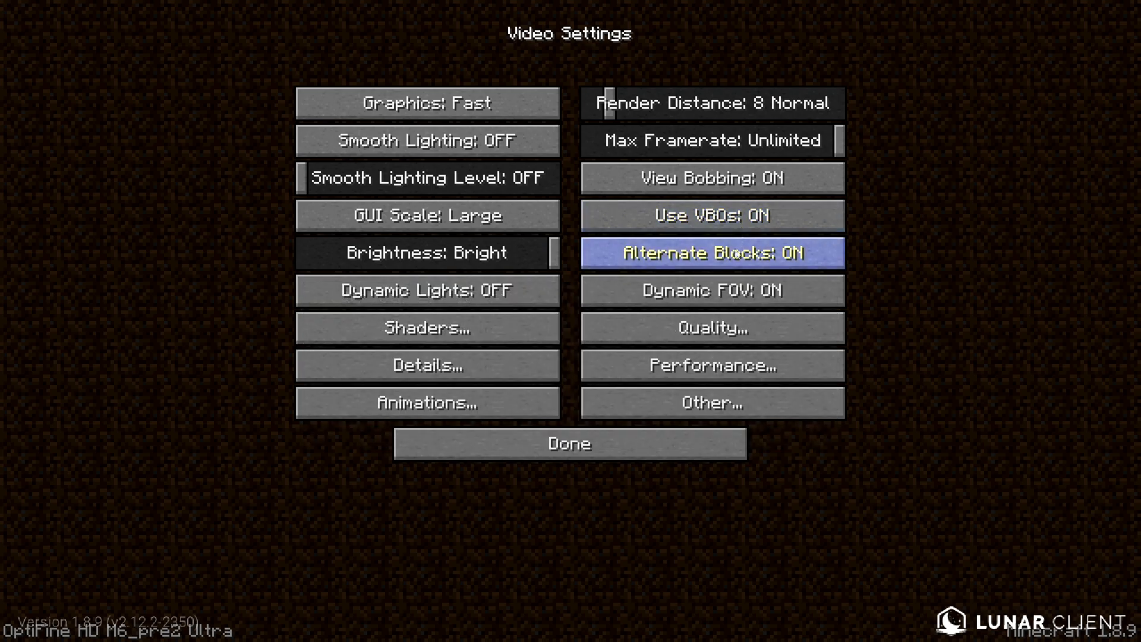
click(711, 253)
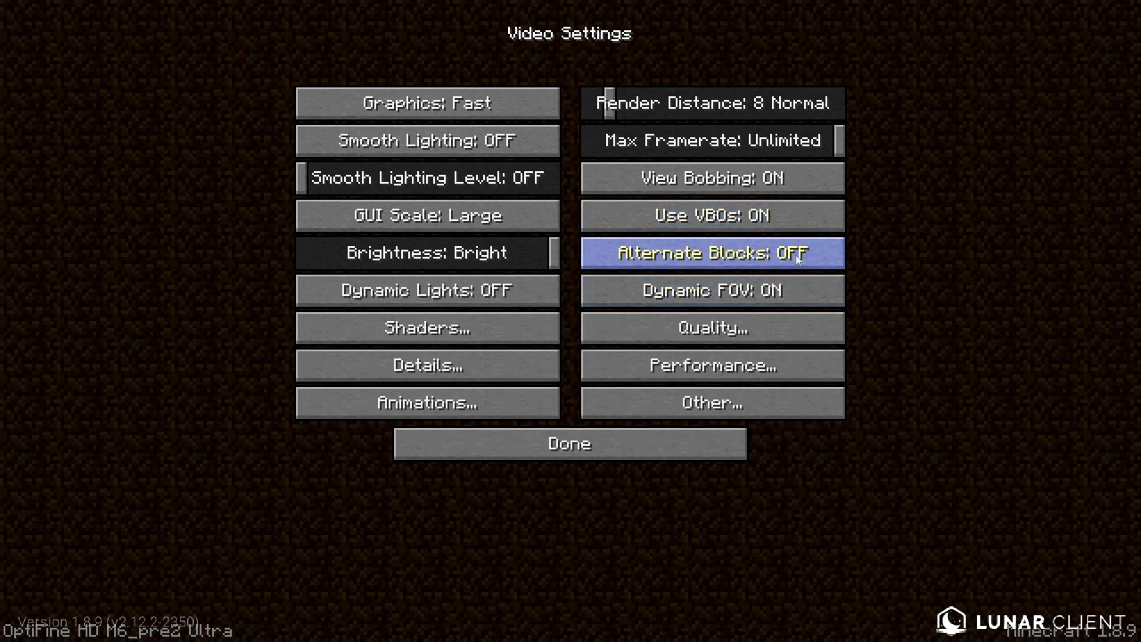
mouse_move(711, 291)
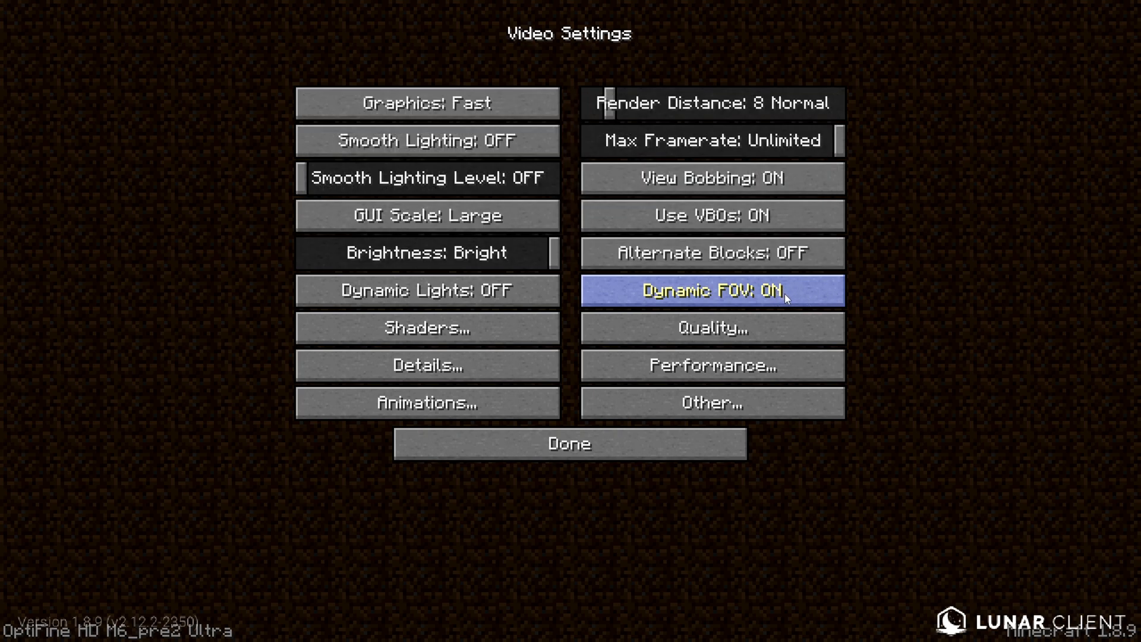
mouse_move(784, 295)
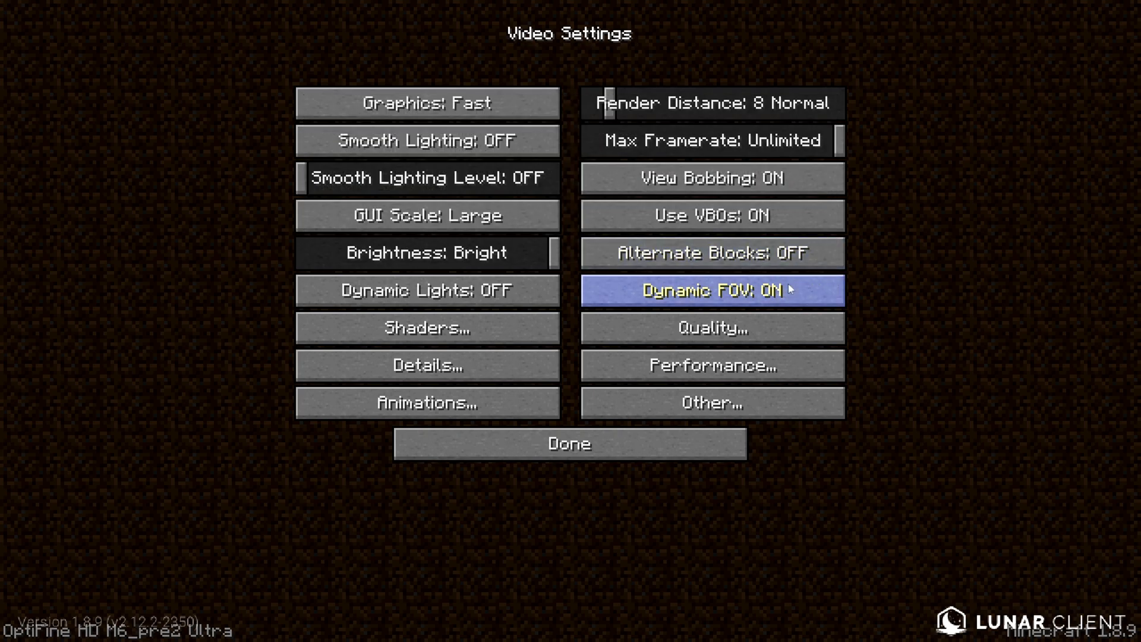
Step: In Quality settings, switch Connected Textures, Random Entities and Better Snow off
click(710, 327)
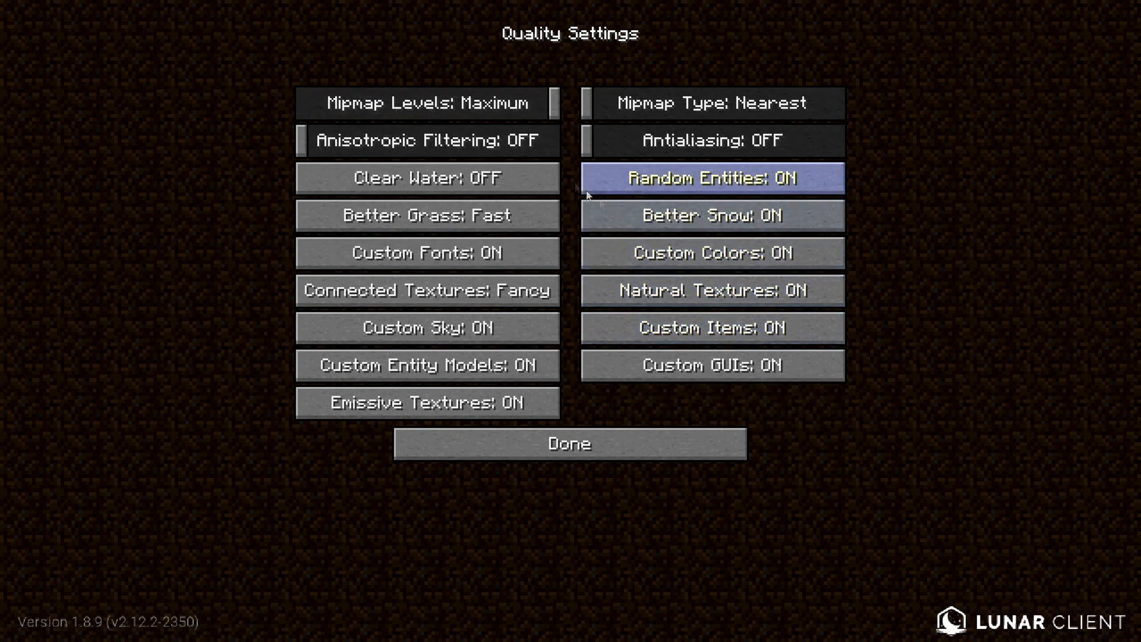
mouse_move(426, 102)
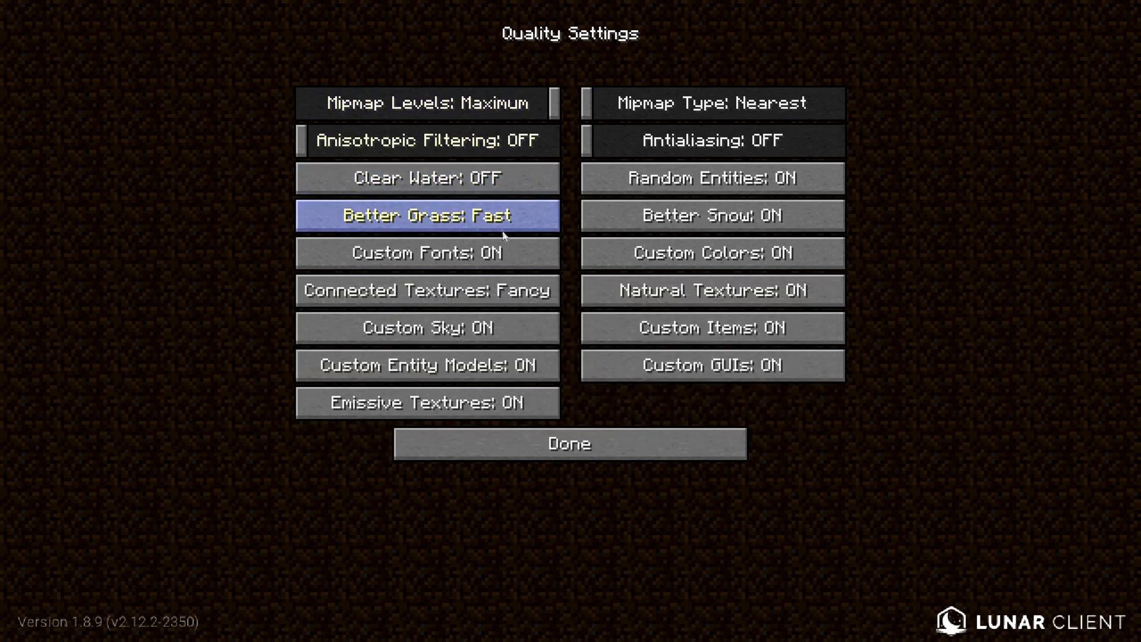
click(427, 290)
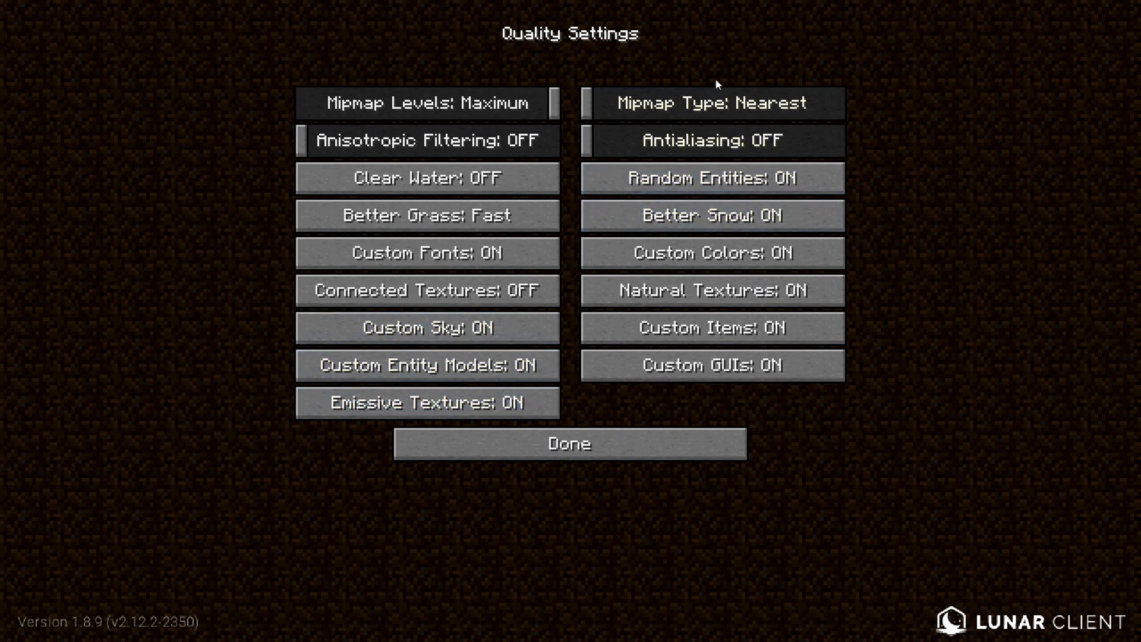
mouse_move(713, 141)
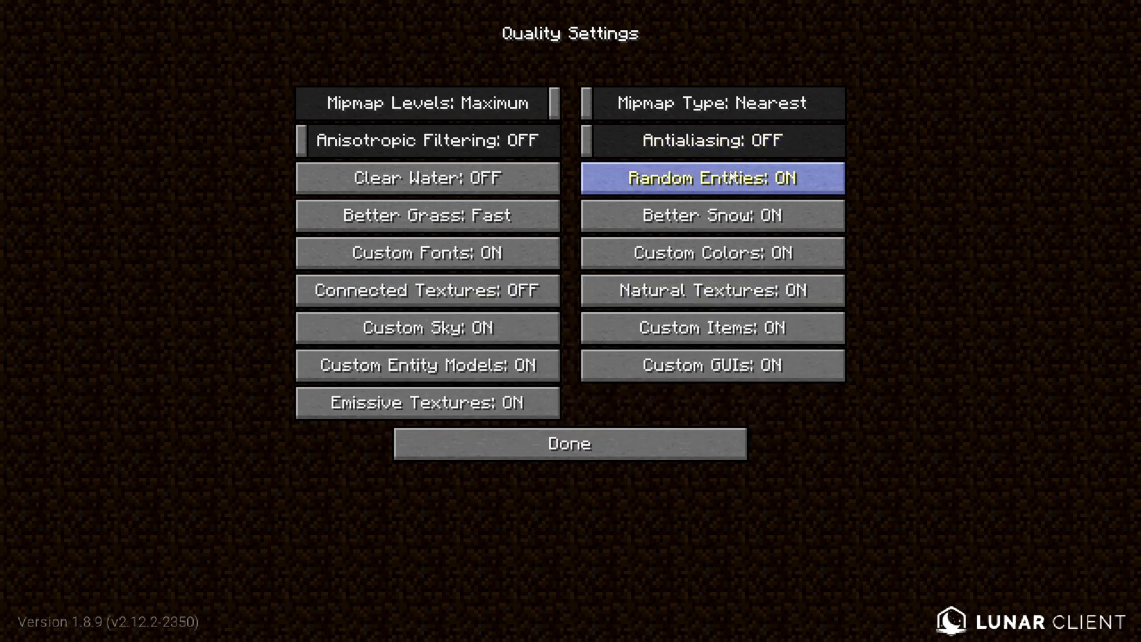
click(711, 178)
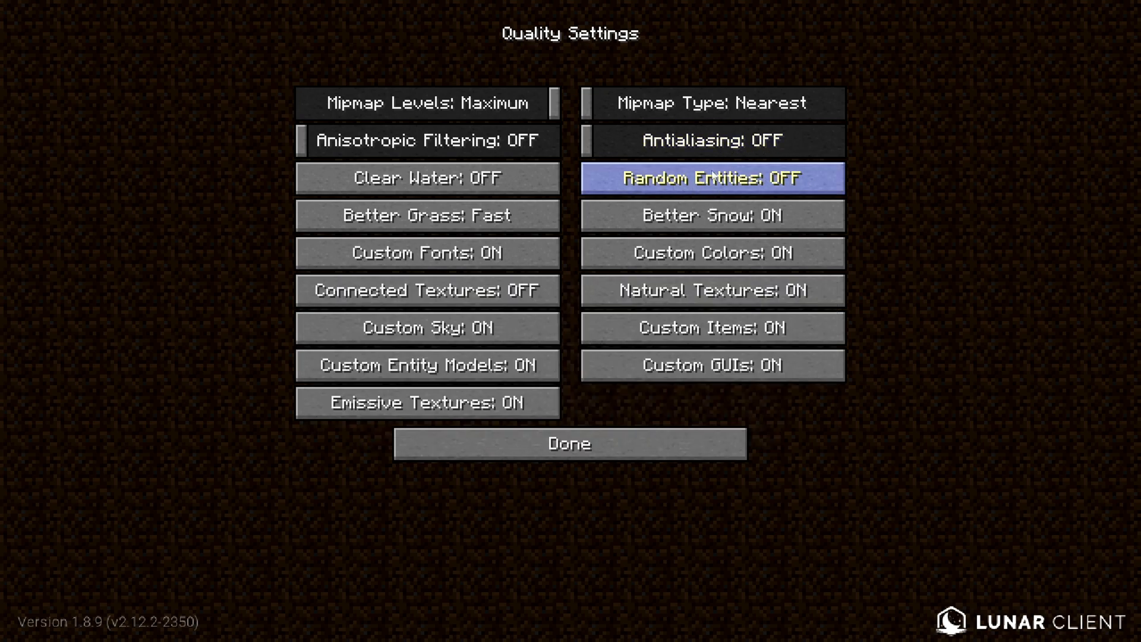
mouse_move(710, 177)
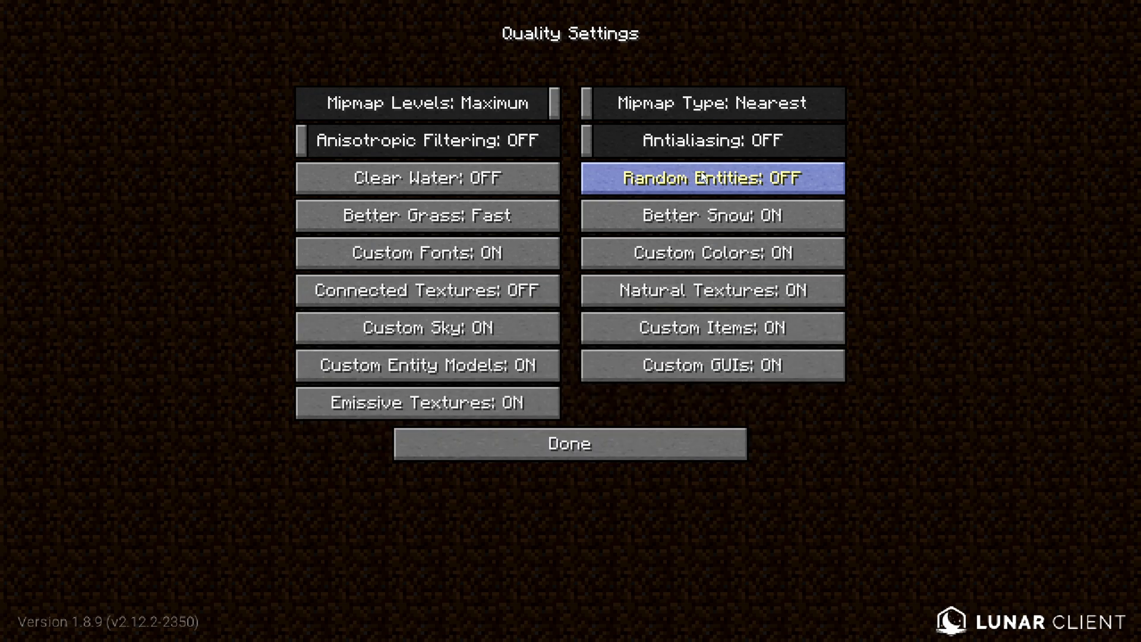
mouse_move(711, 214)
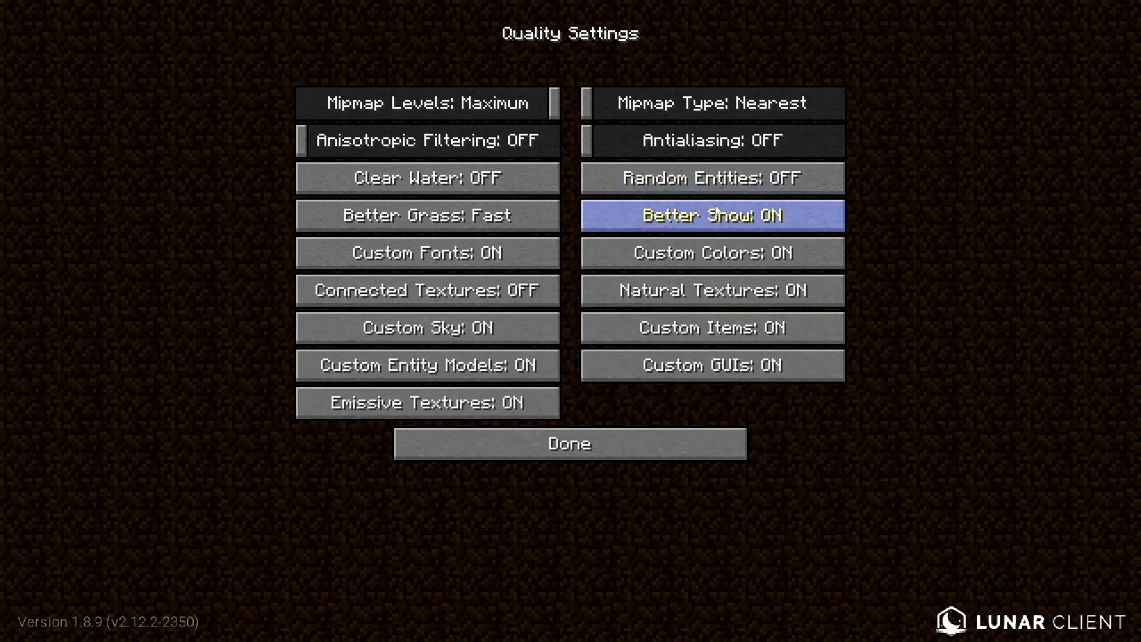
click(711, 215)
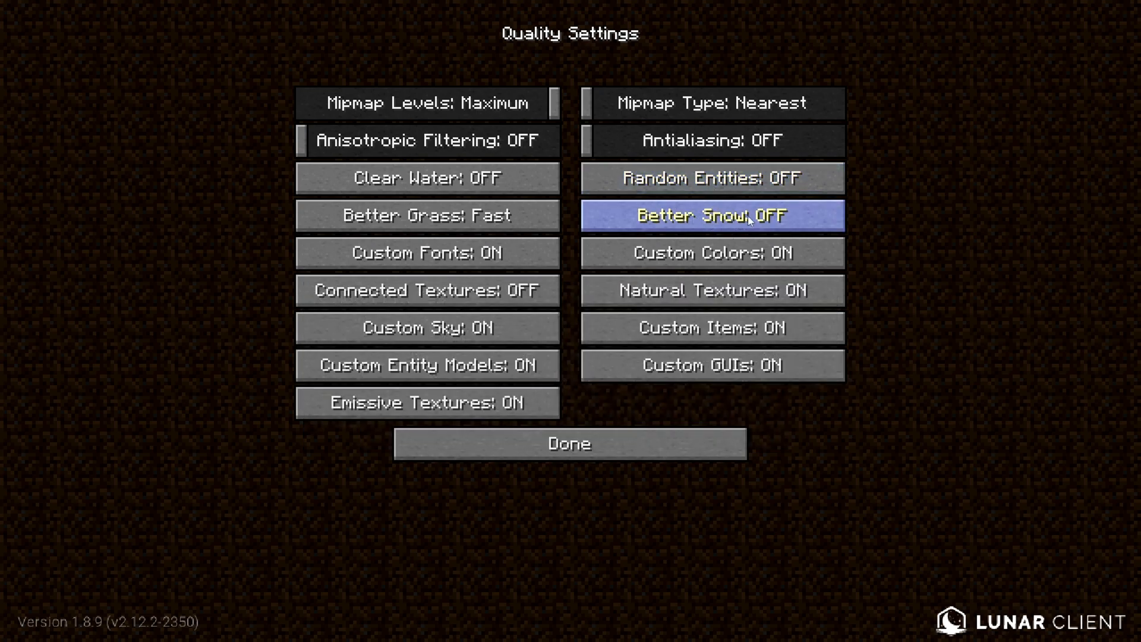
mouse_move(710, 253)
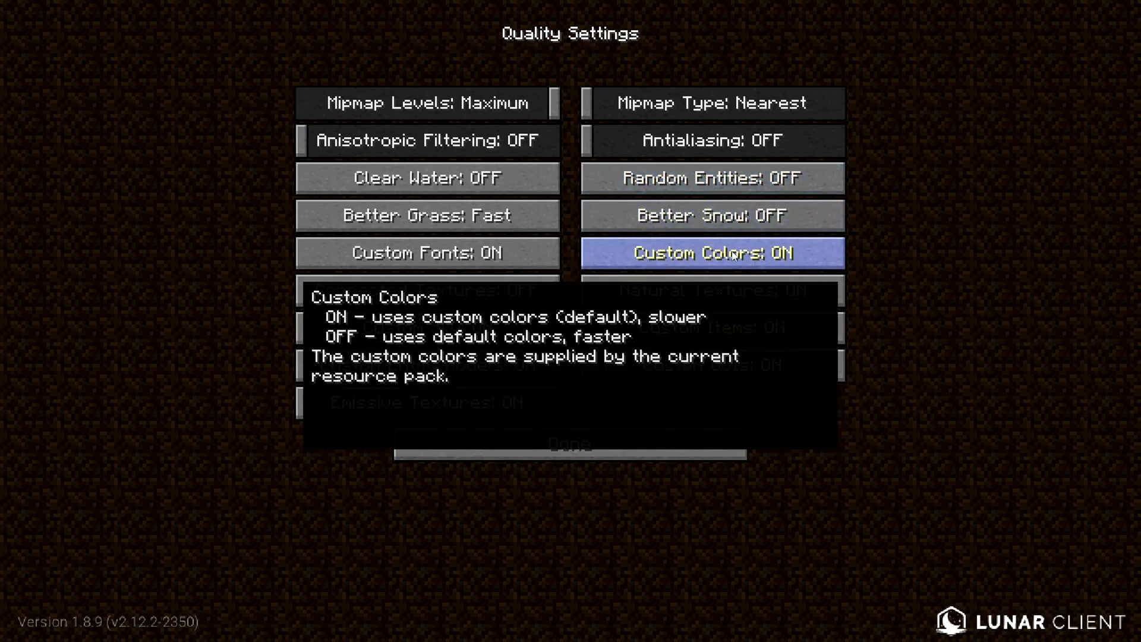
mouse_move(749, 253)
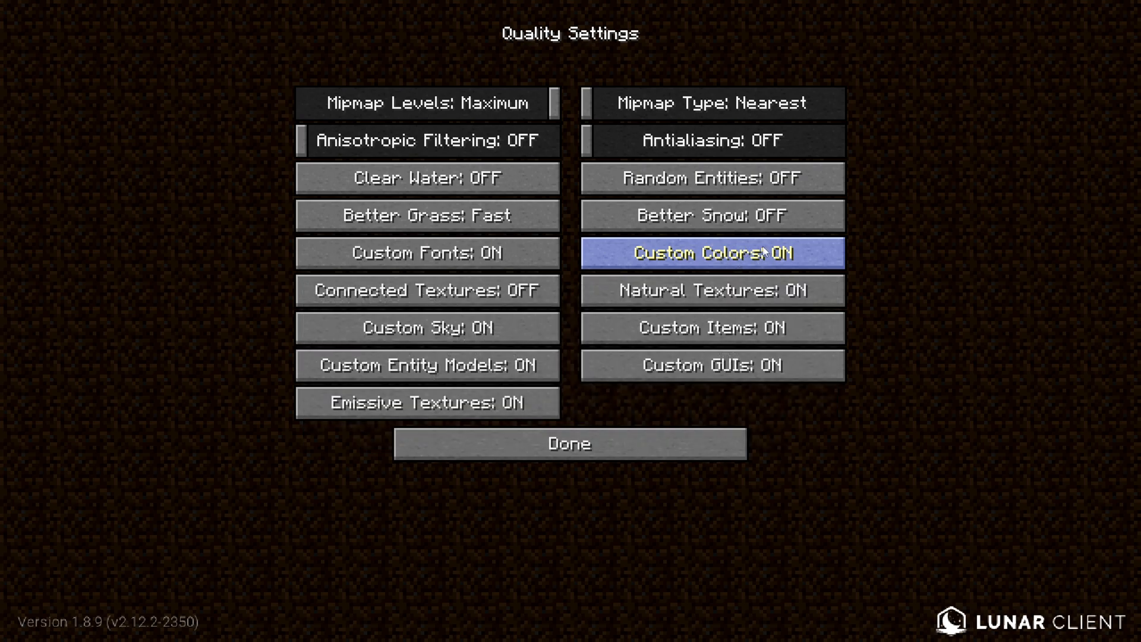
mouse_move(709, 289)
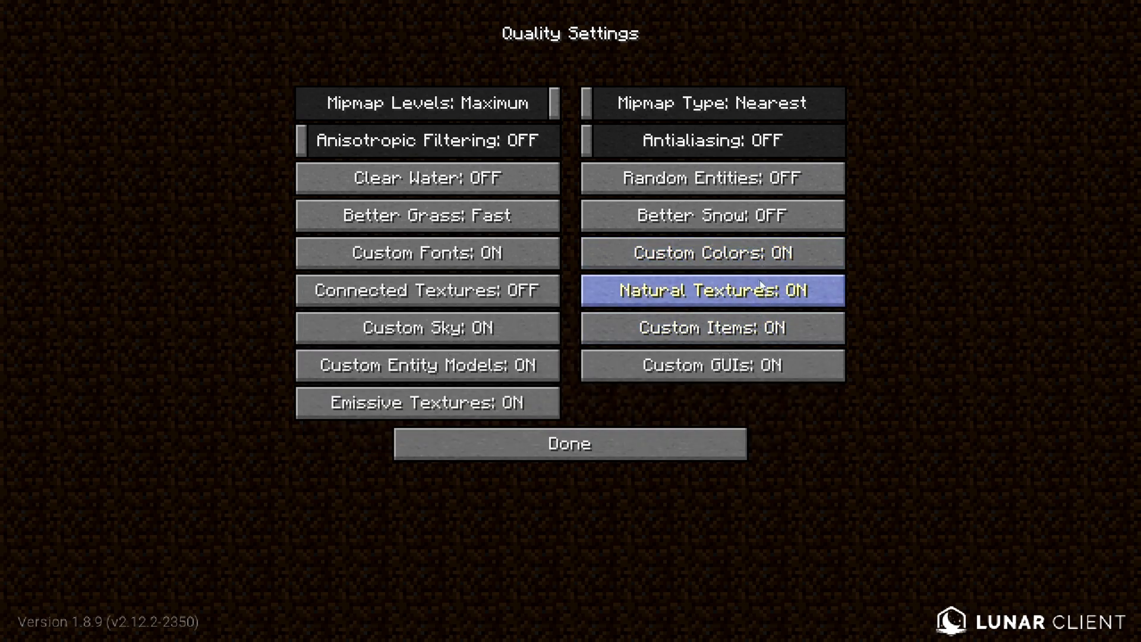
click(710, 289)
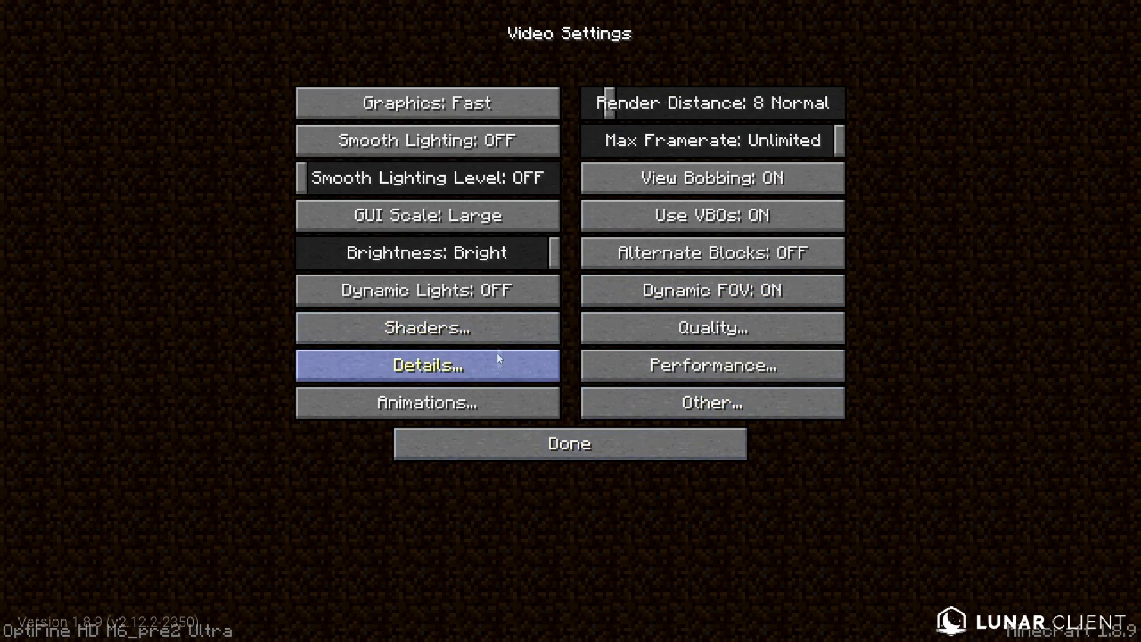
mouse_move(709, 328)
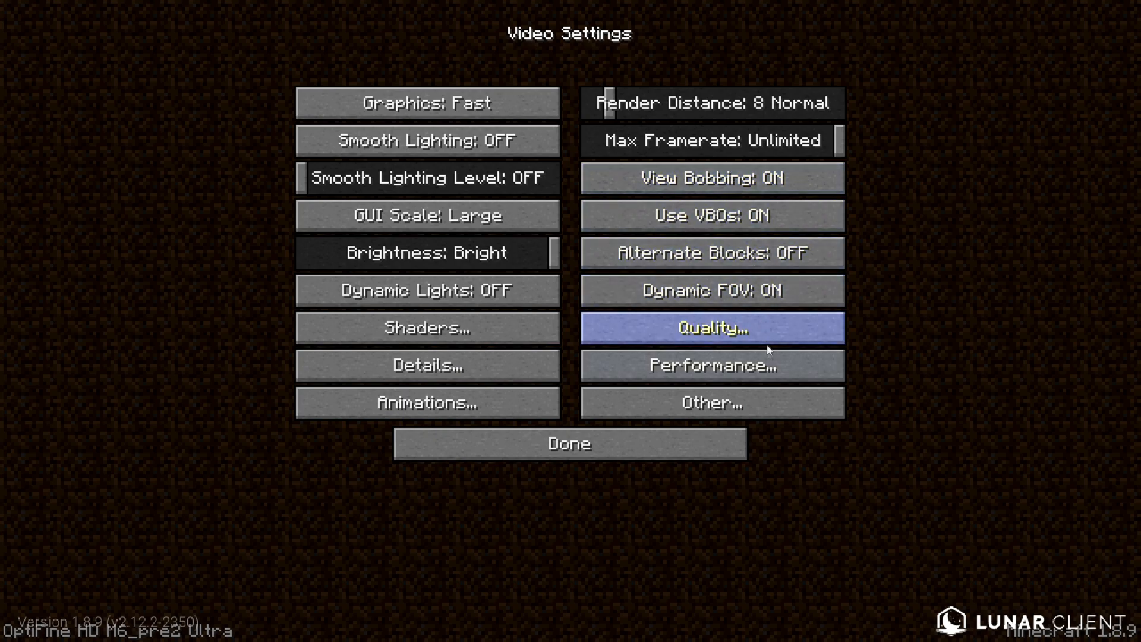
click(710, 364)
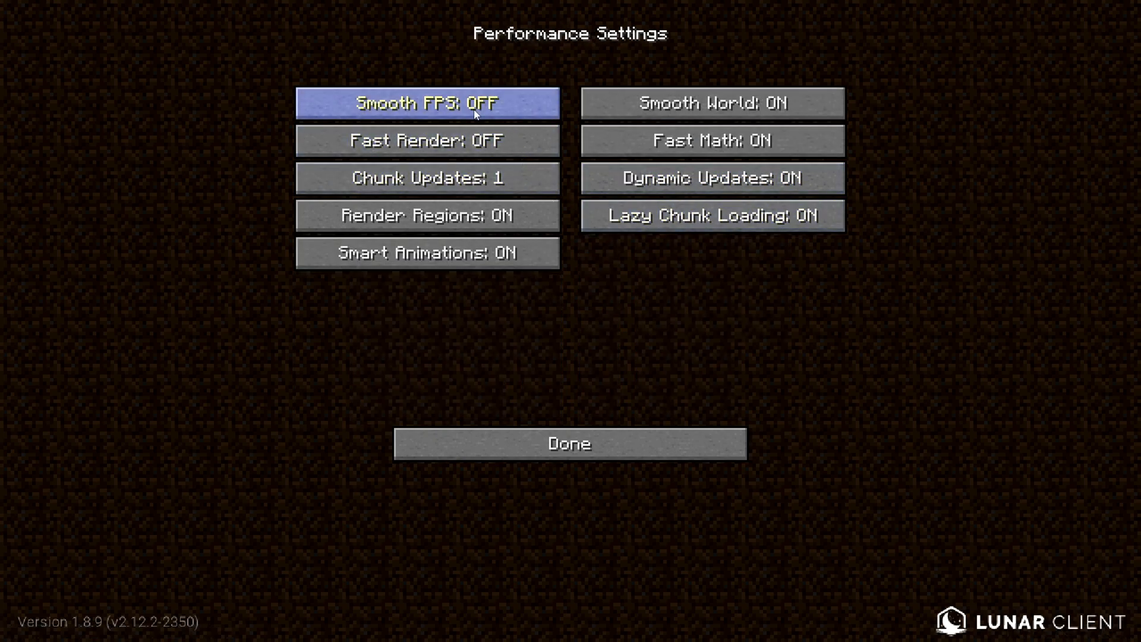
click(427, 139)
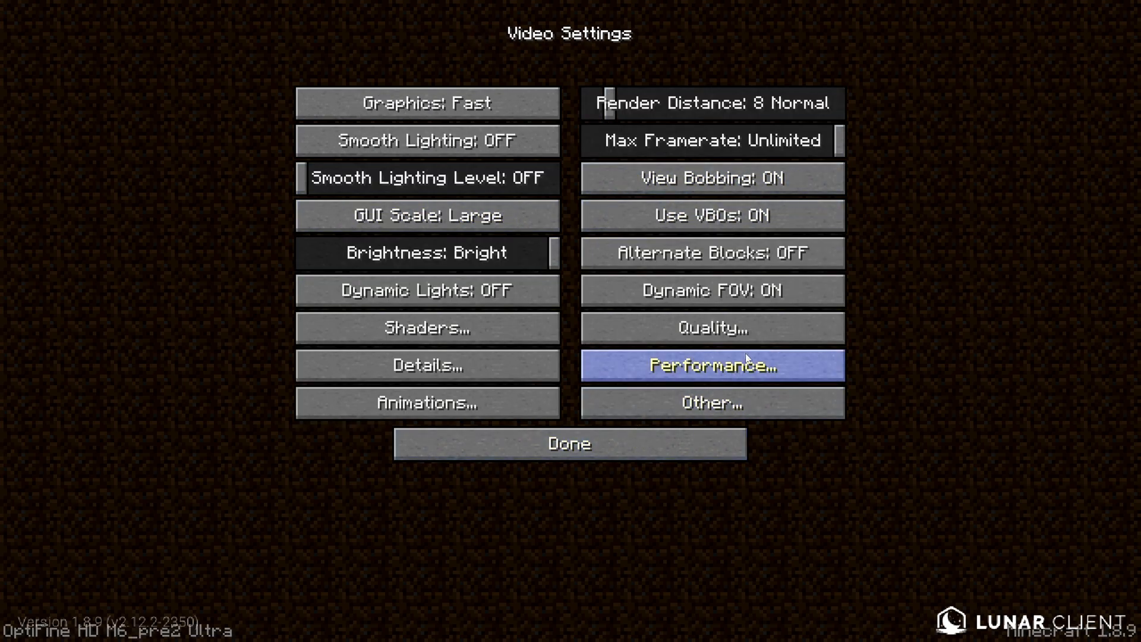
Step: Review the Other video settings (show FPS off, fullscreen on) and return to Options
click(711, 402)
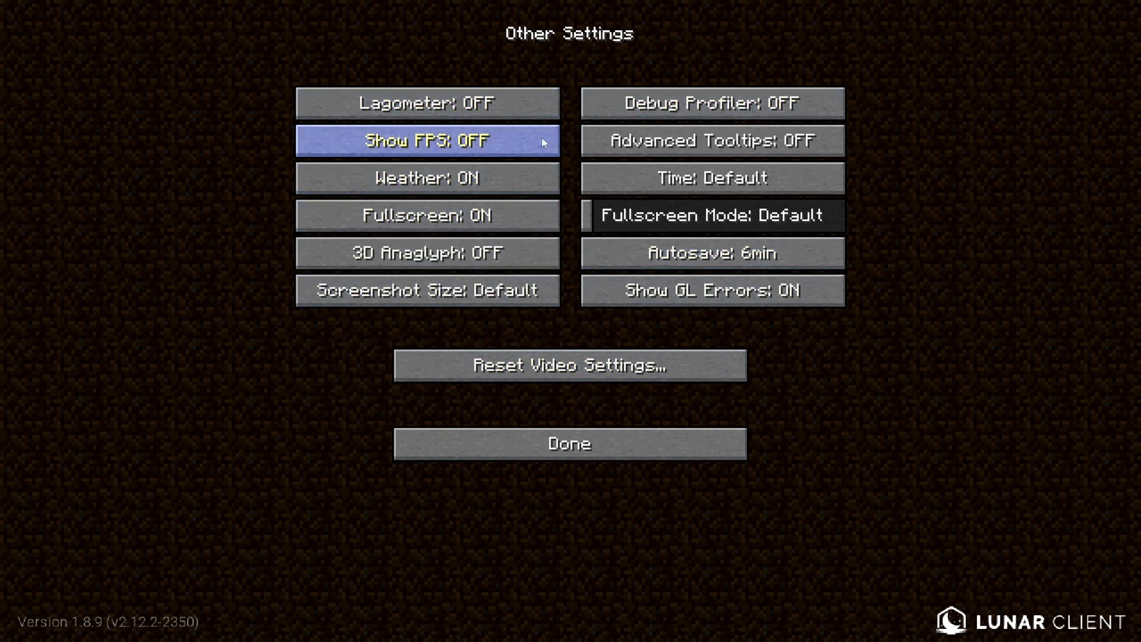
mouse_move(427, 178)
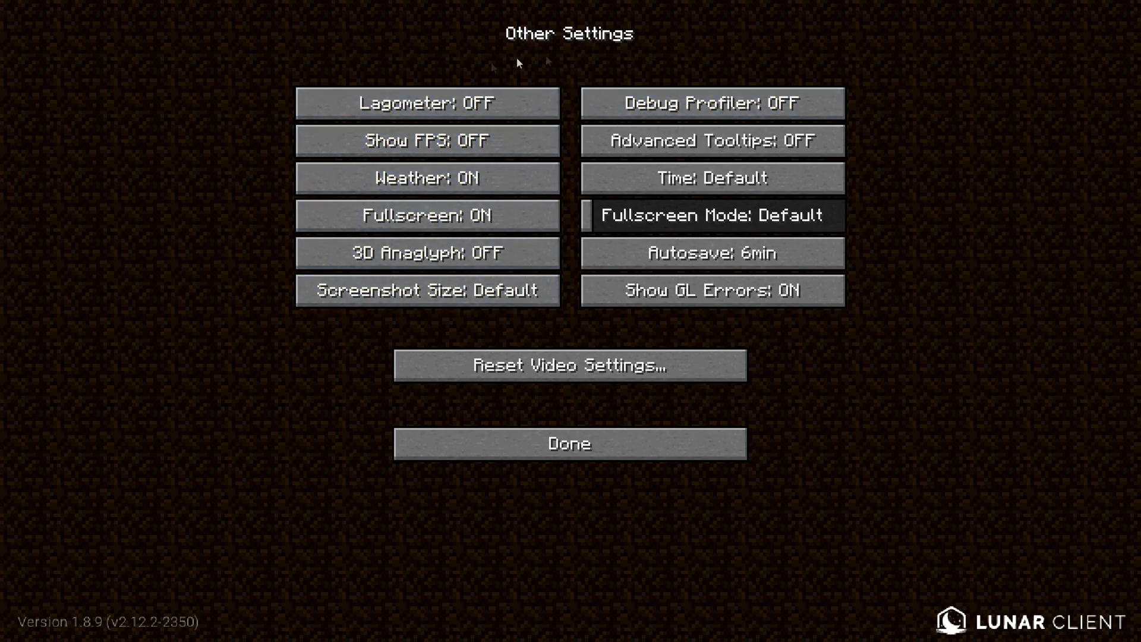
mouse_move(427, 214)
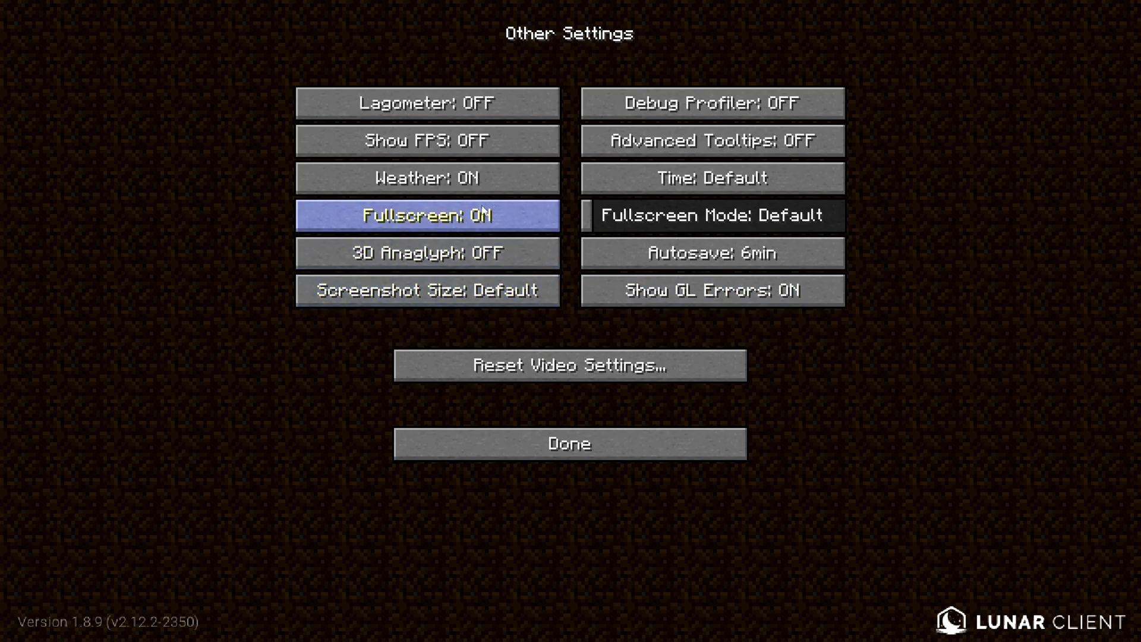
mouse_move(570, 444)
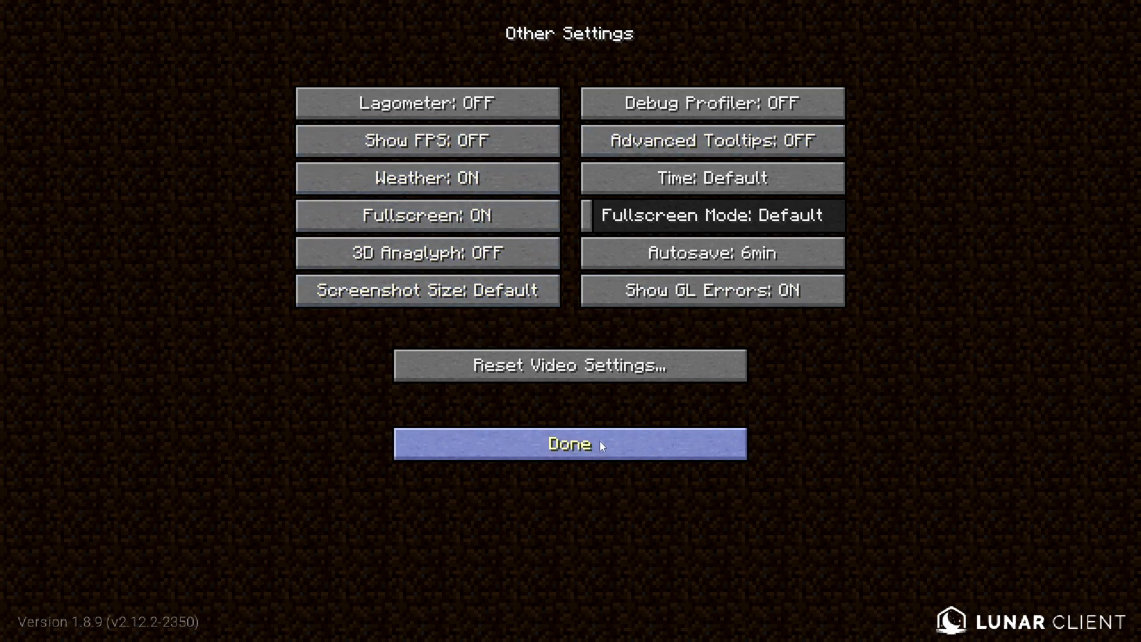
click(569, 443)
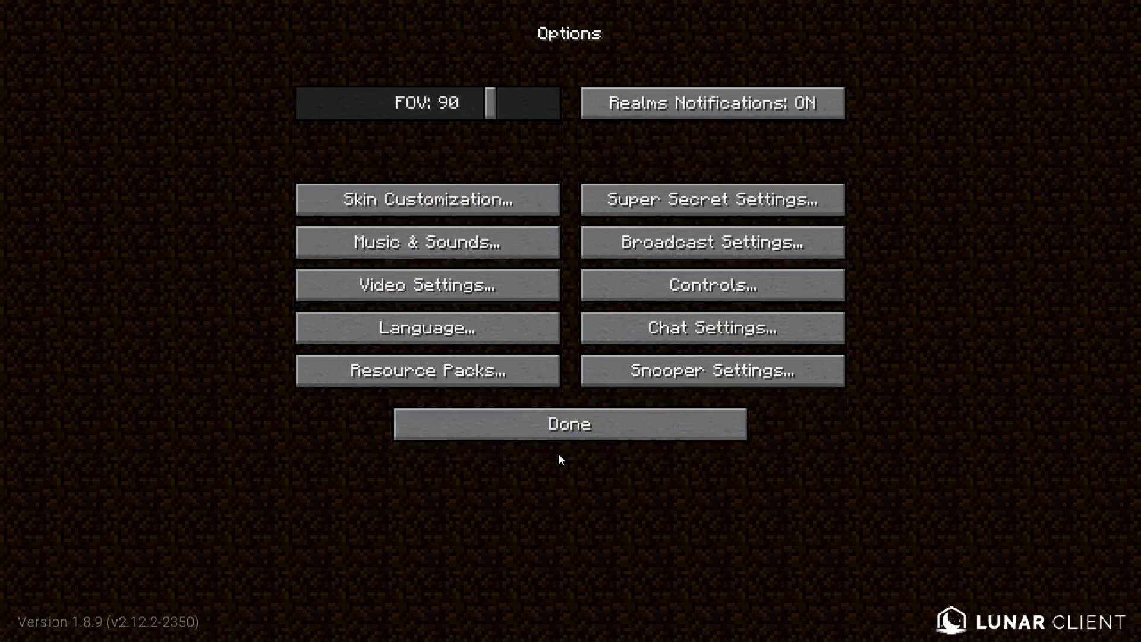
Step: Close Options to reach the main menu and open the MODS panel
click(570, 424)
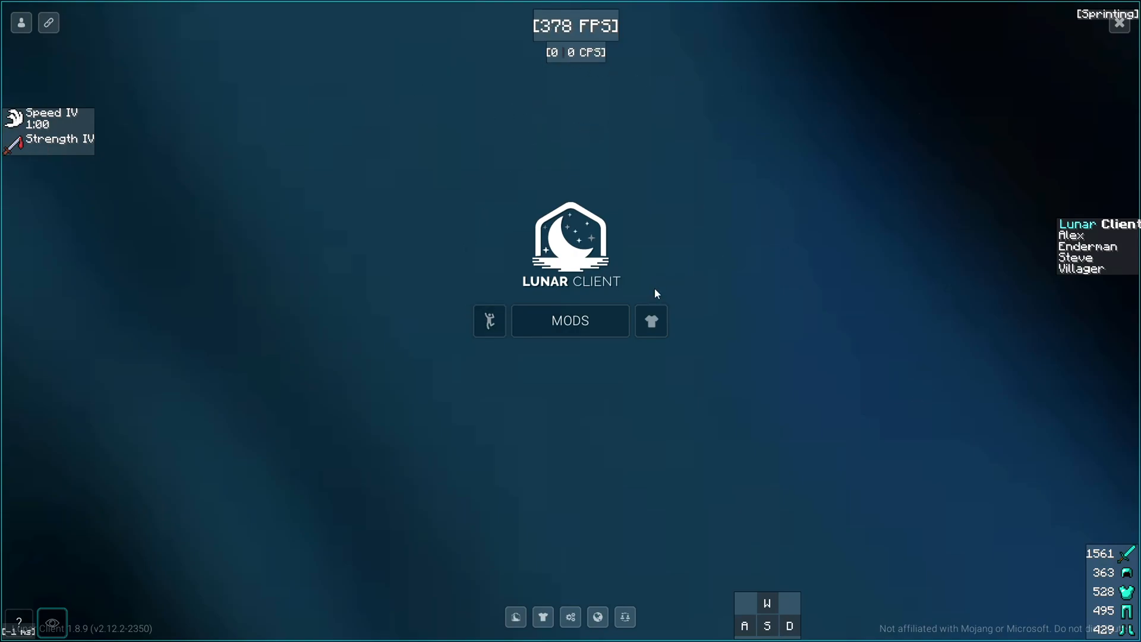
mouse_move(649, 321)
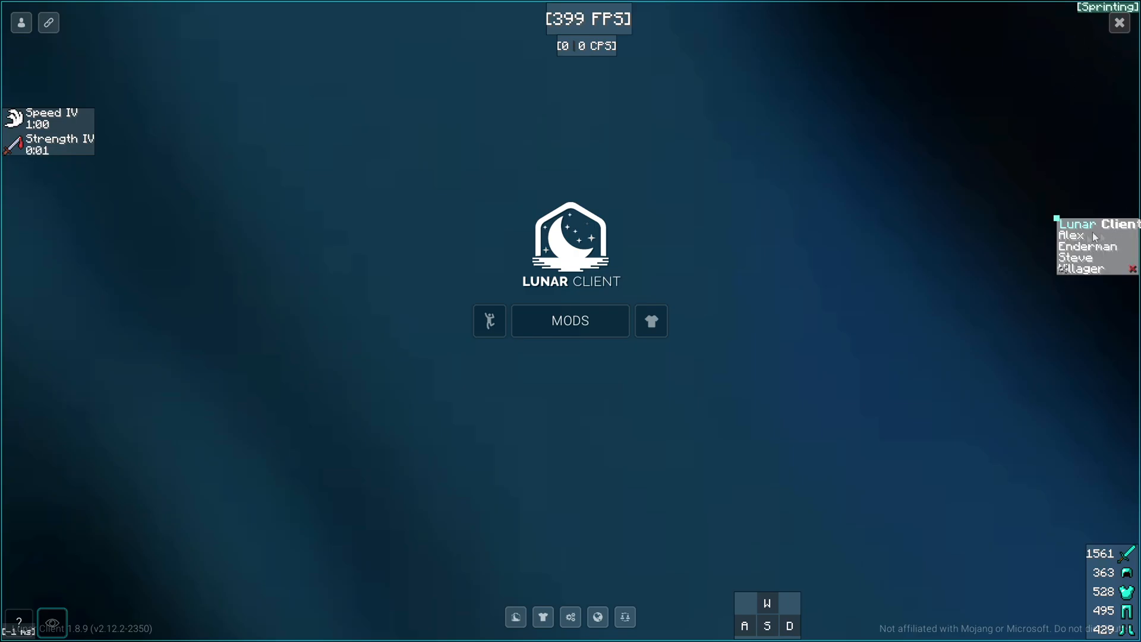
click(569, 320)
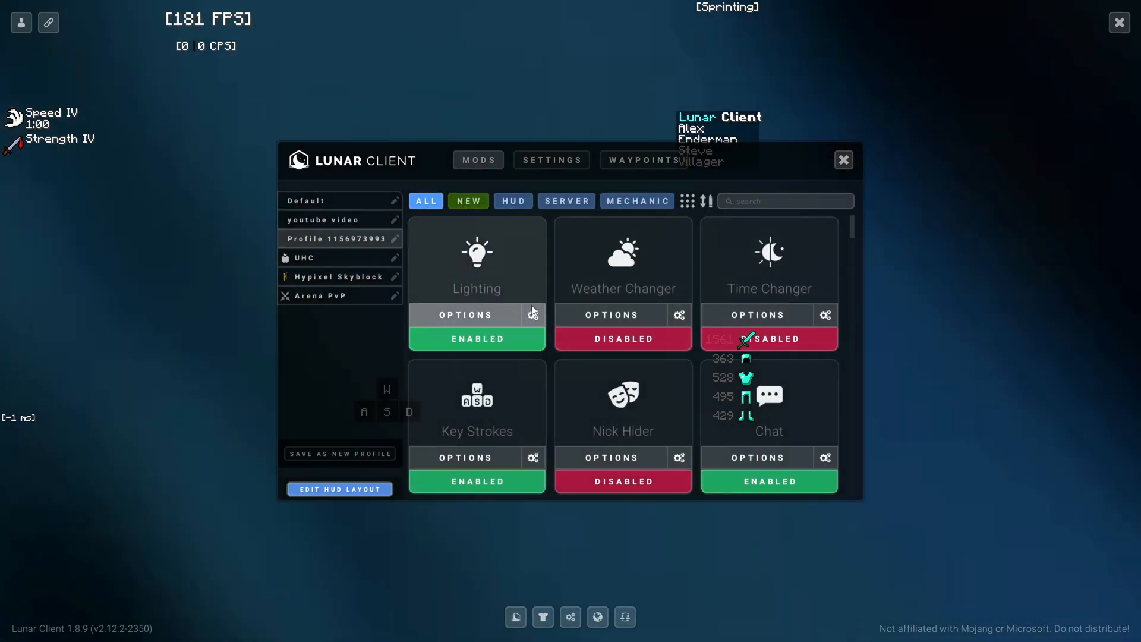
Step: Check the Chat mod options, then open the Particle Changer mod's settings
scroll(down, 3)
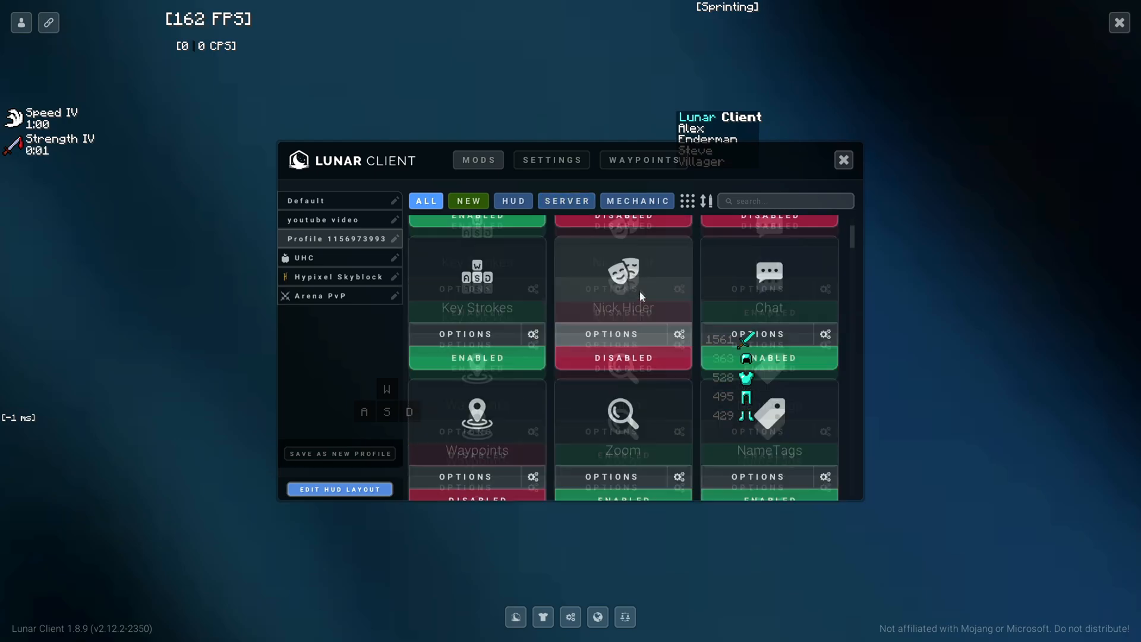
scroll(down, 3)
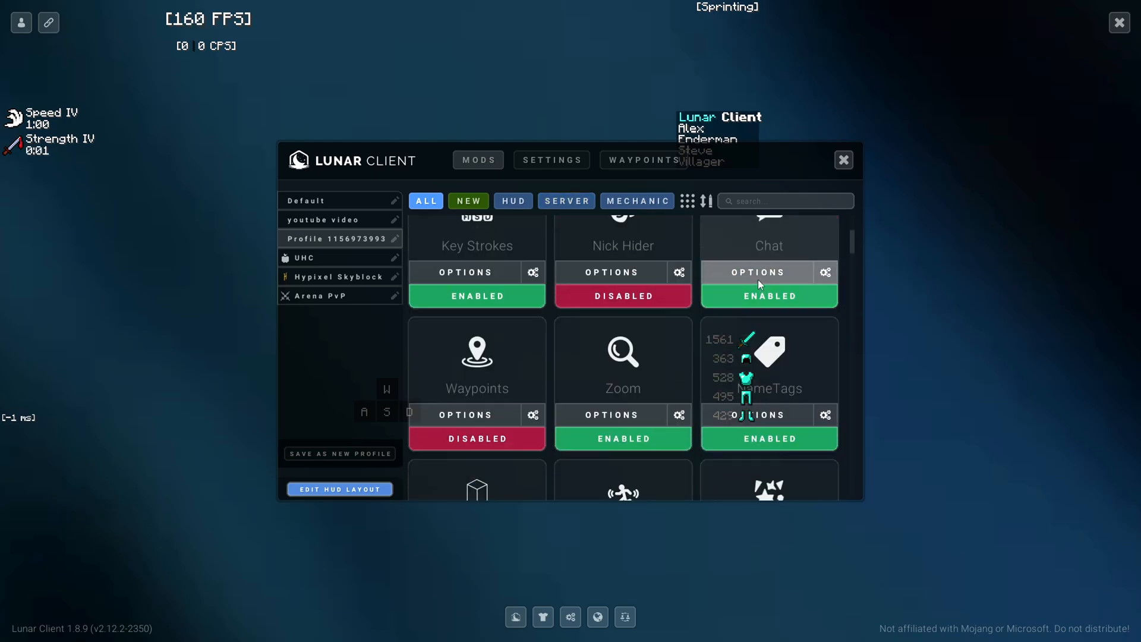
click(756, 272)
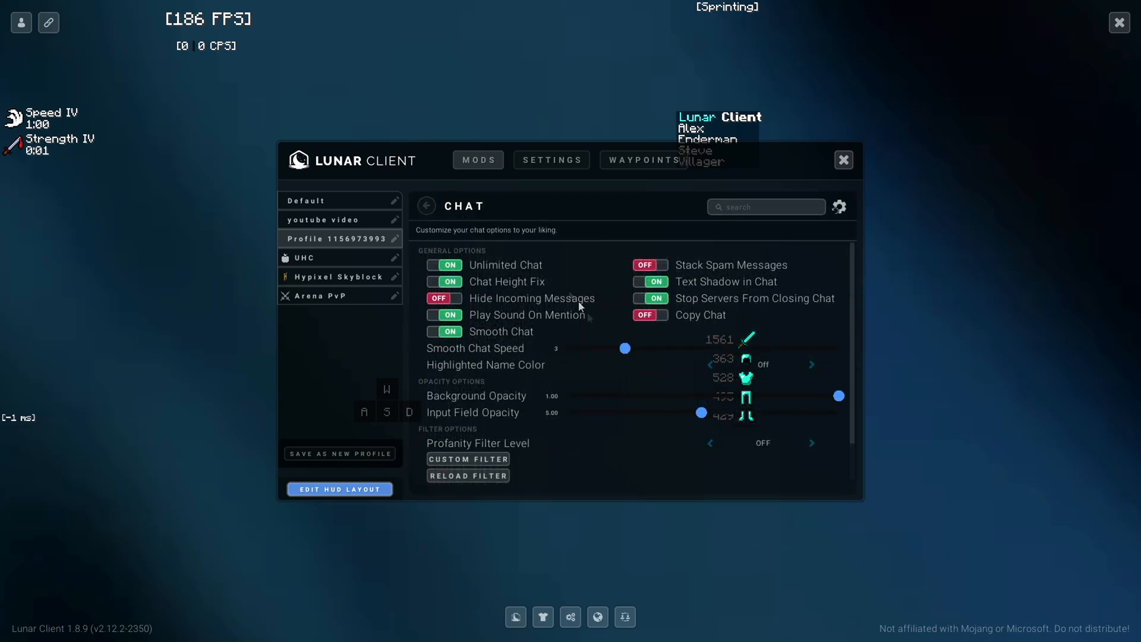
click(426, 205)
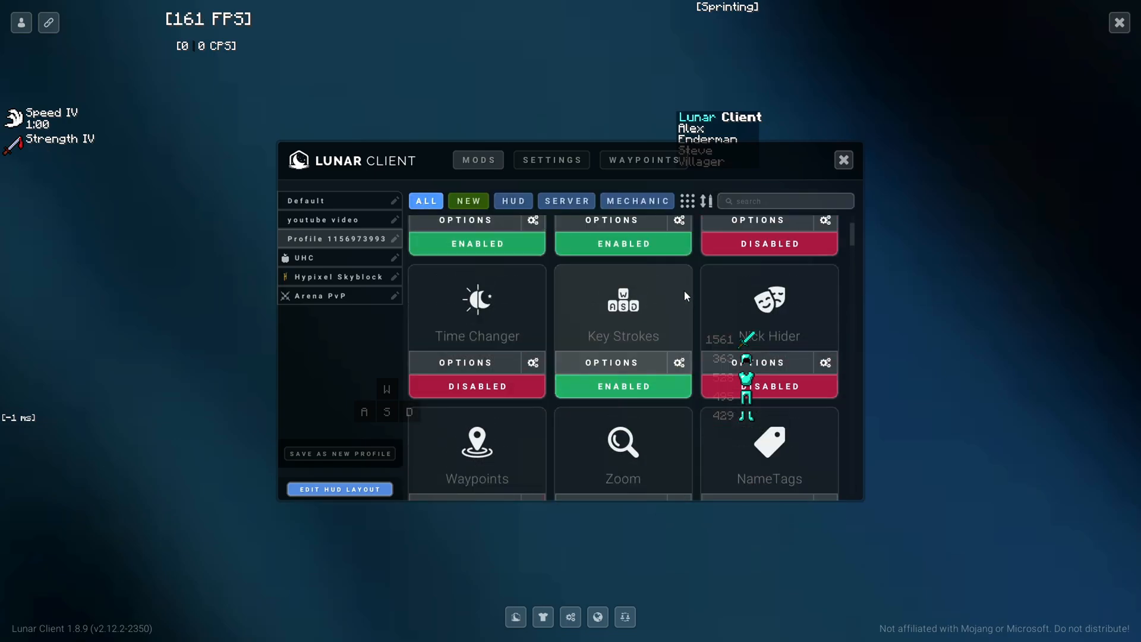
scroll(down, 3)
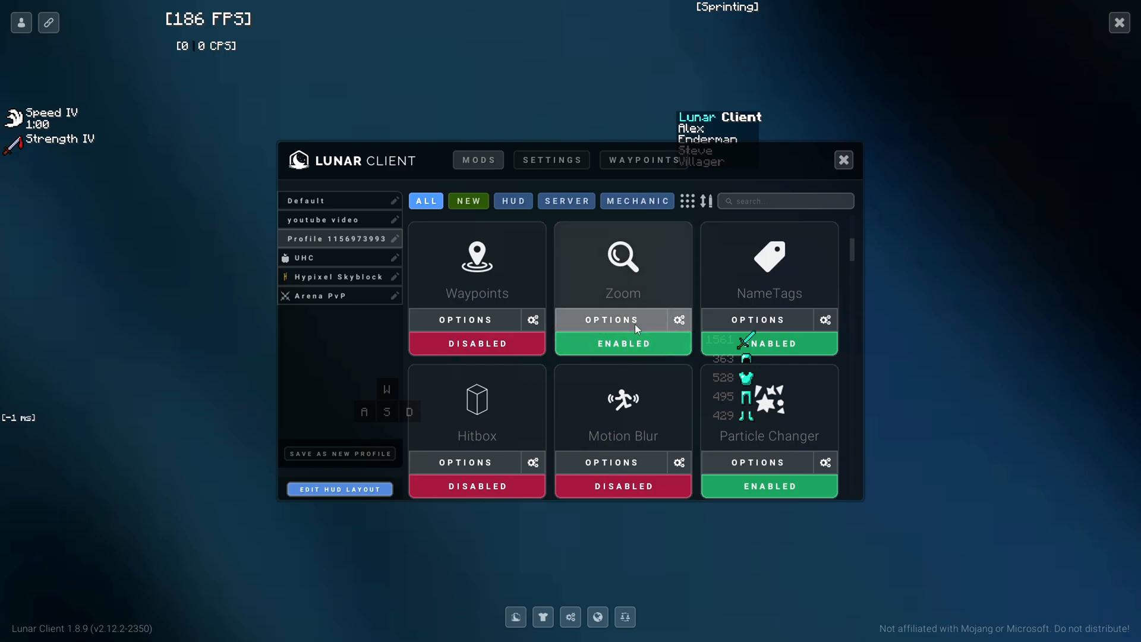
click(611, 320)
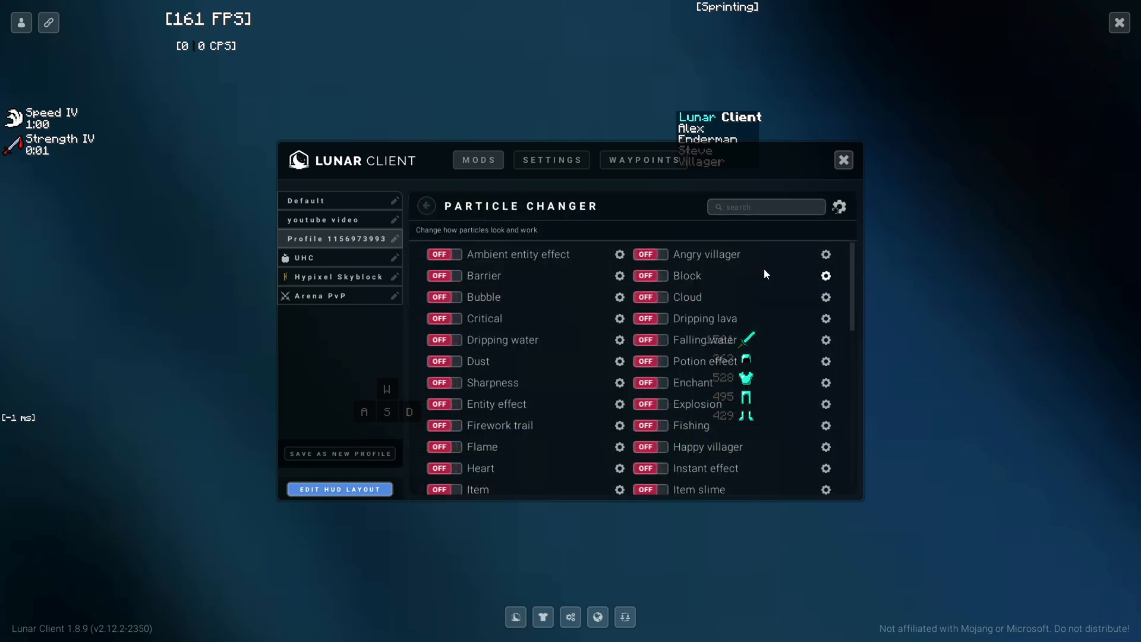
Step: Return to the mod list and disable the Item Physics mod
scroll(down, 3)
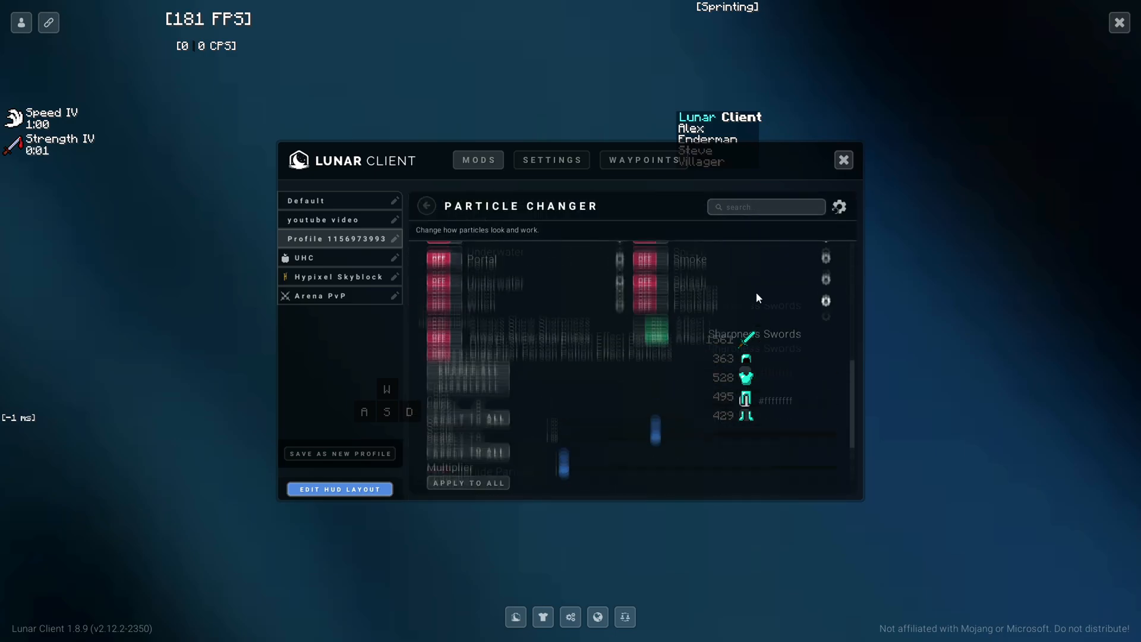
click(426, 207)
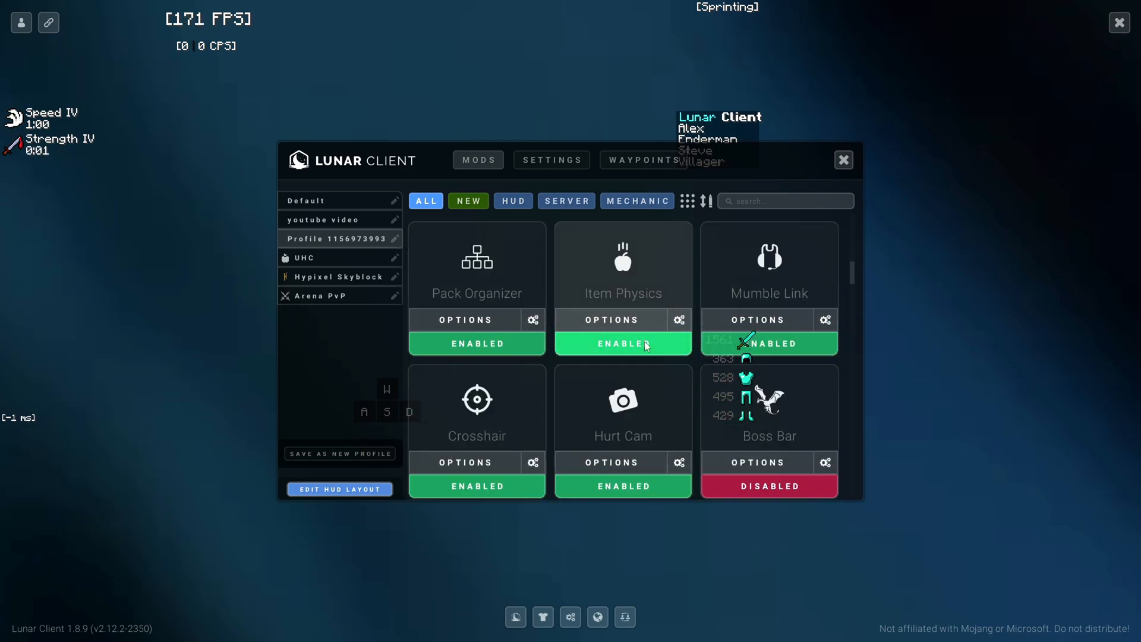
click(622, 343)
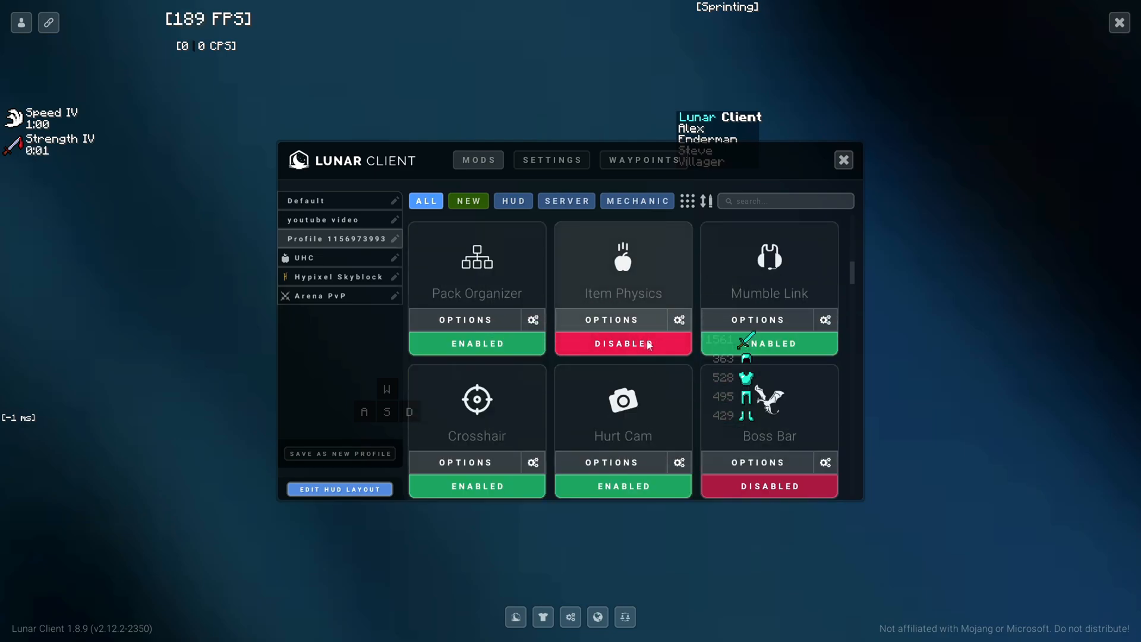
Step: Disable the Menu Blur mod and open the client's general Settings
scroll(down, 3)
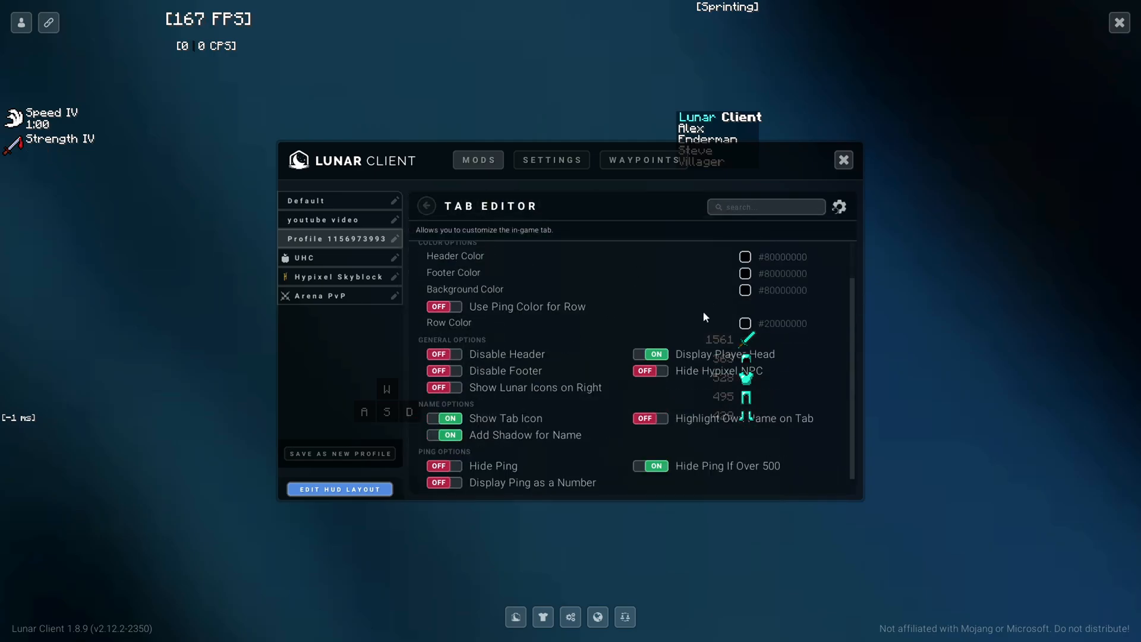
click(426, 204)
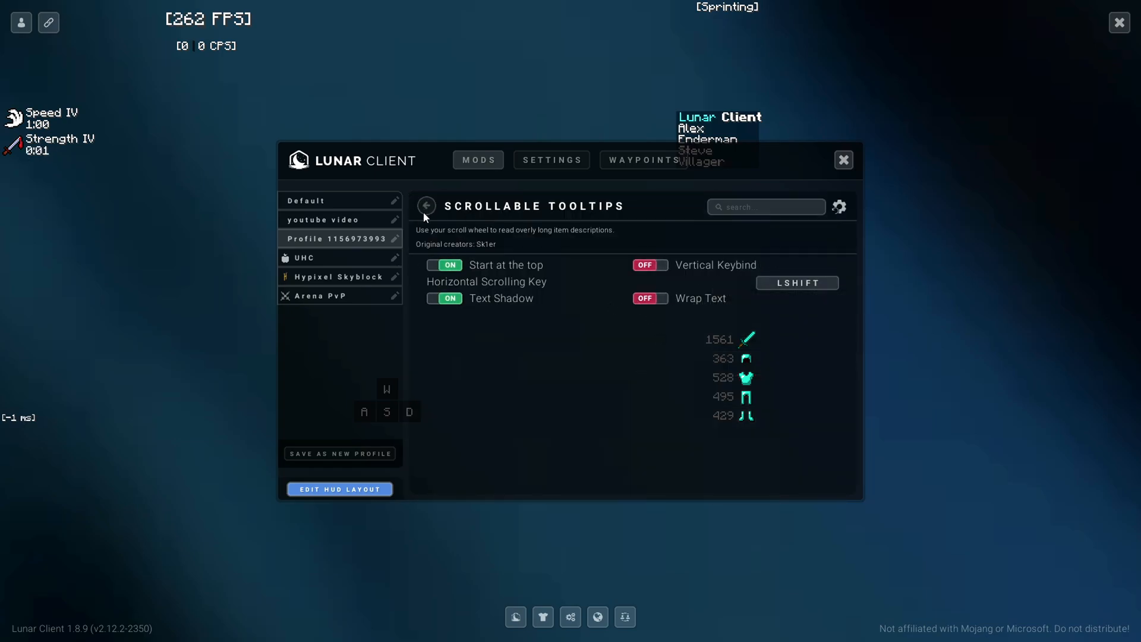
click(426, 206)
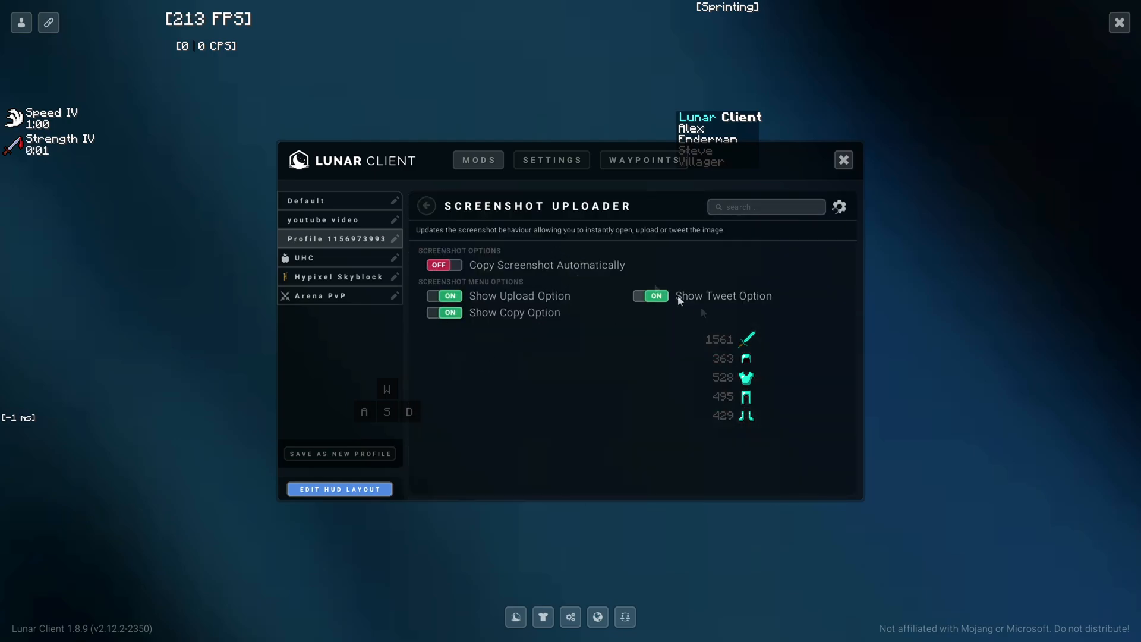
click(425, 205)
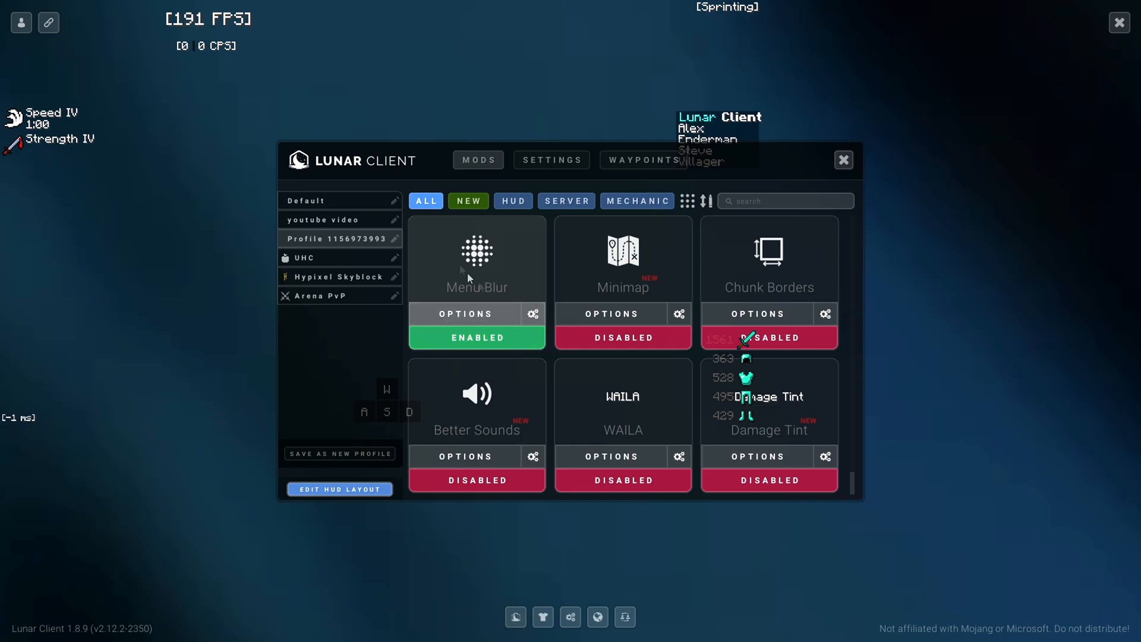
click(477, 337)
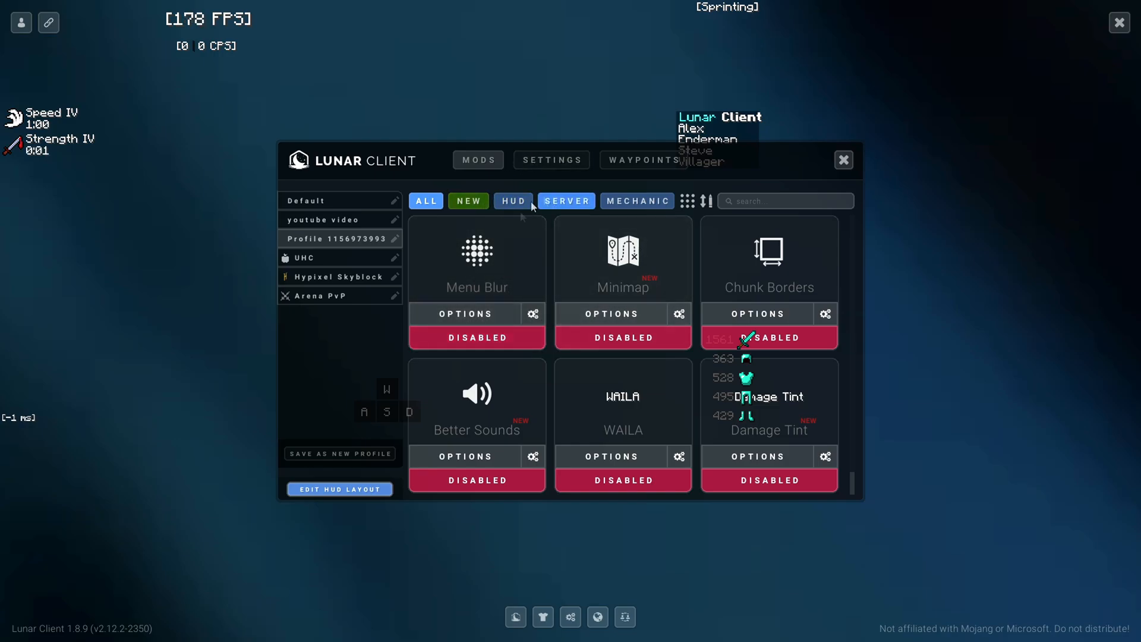
click(550, 159)
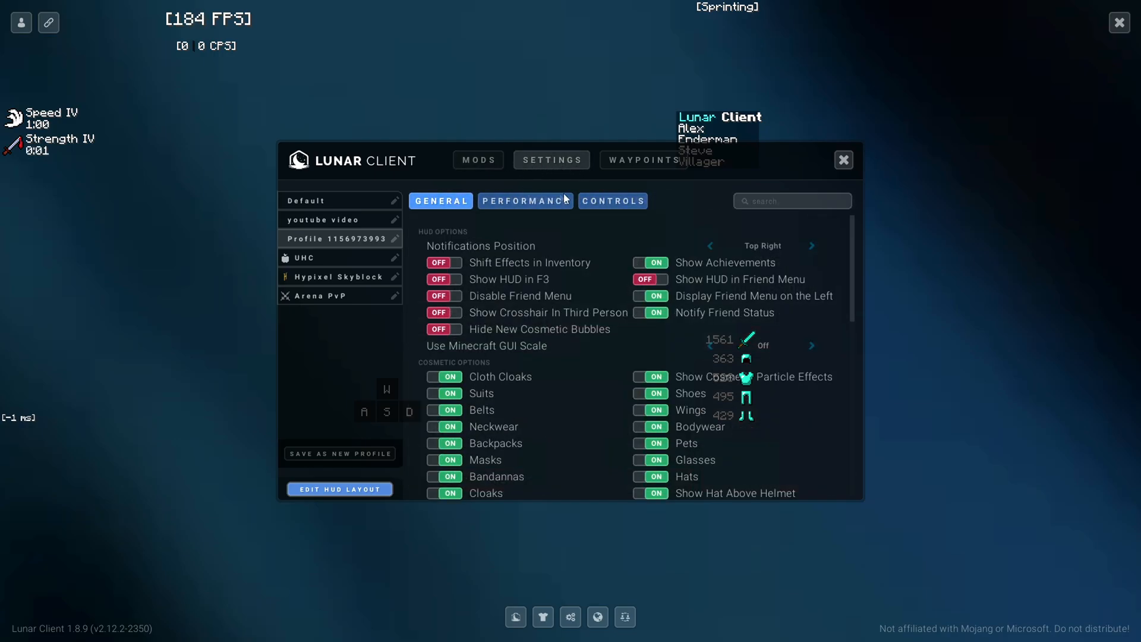
Step: Review Lunar Client's Performance and Controls settings, then show the empty Waypoints page
scroll(down, 3)
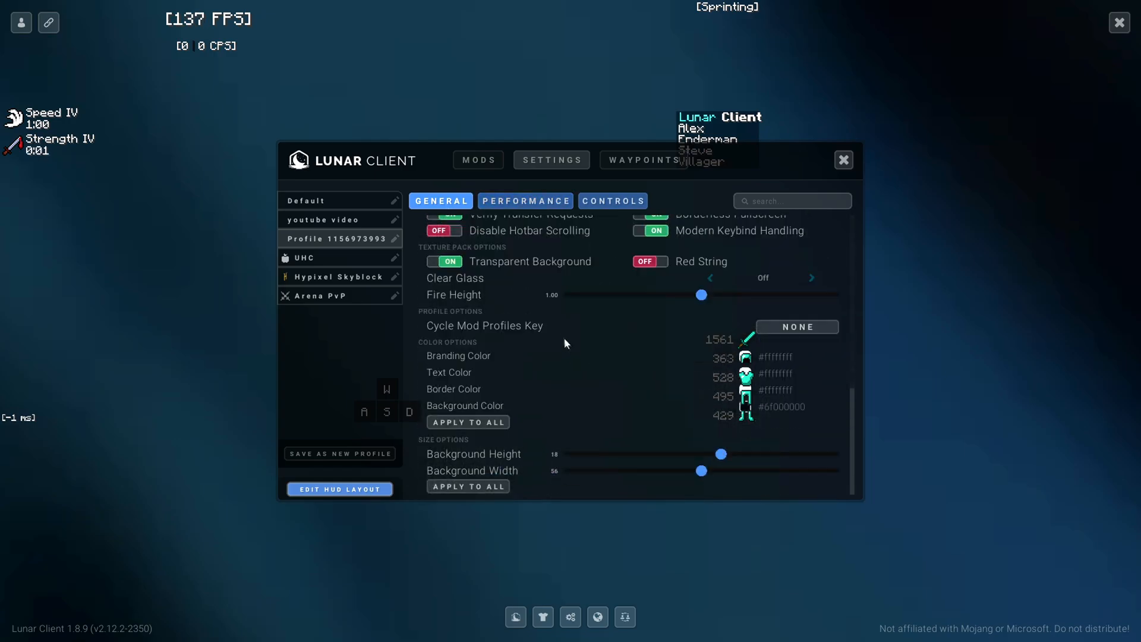
click(524, 200)
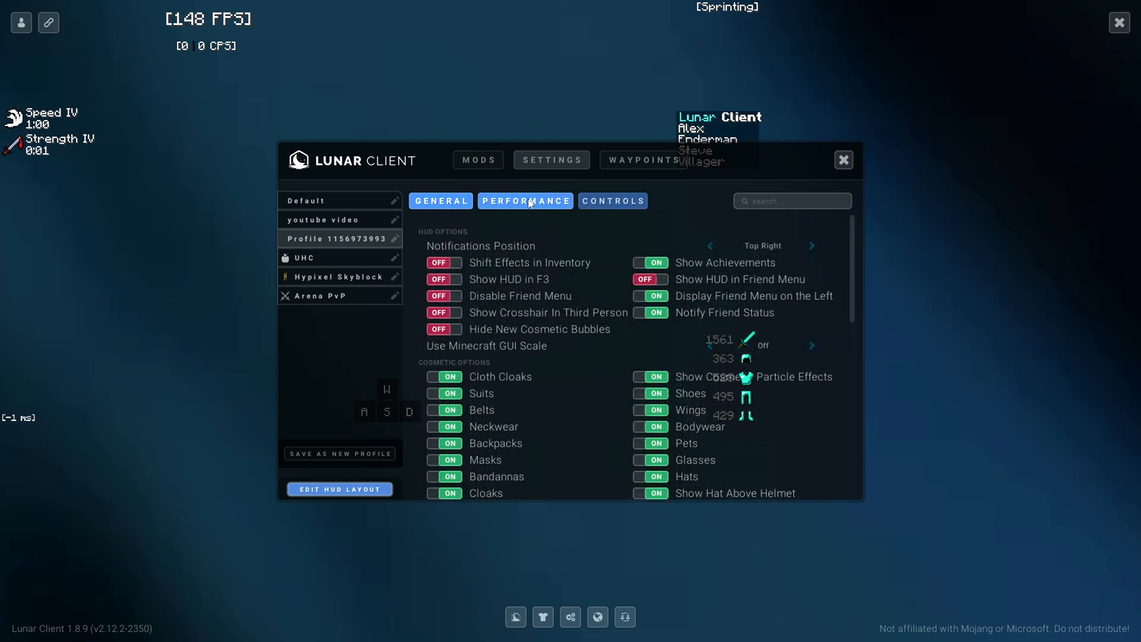
click(524, 201)
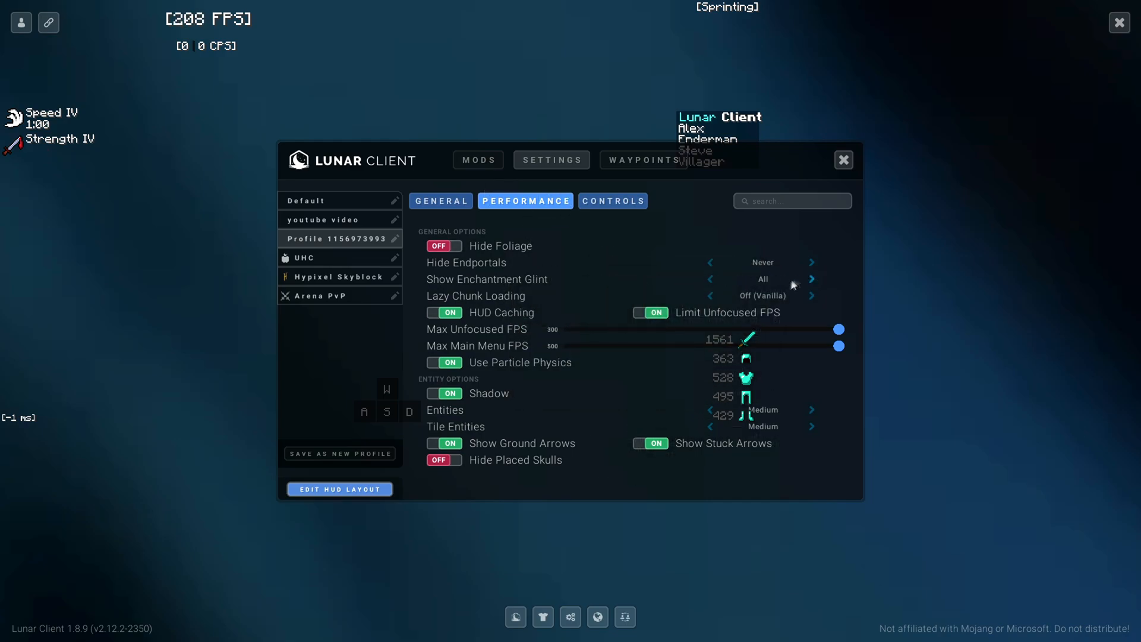
mouse_move(699, 229)
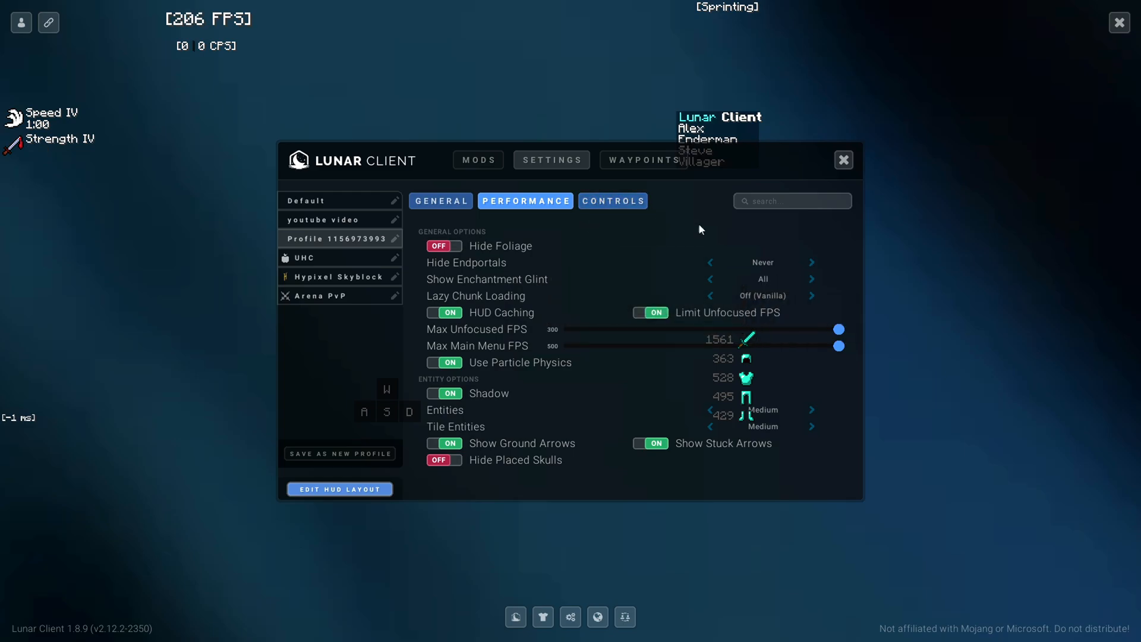
mouse_move(644, 227)
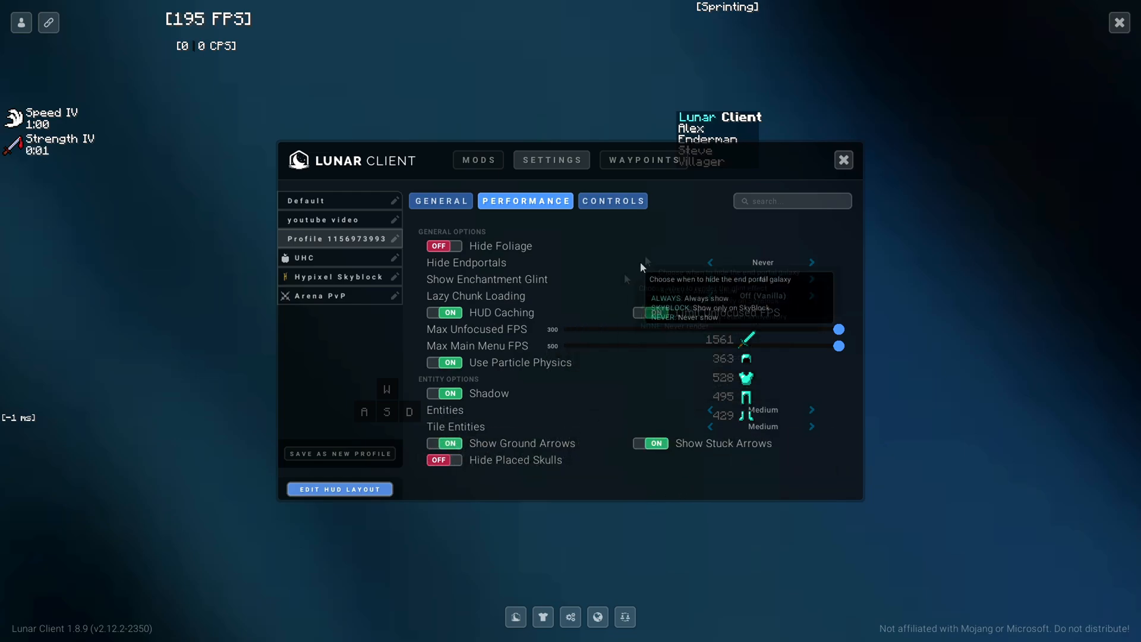
click(612, 200)
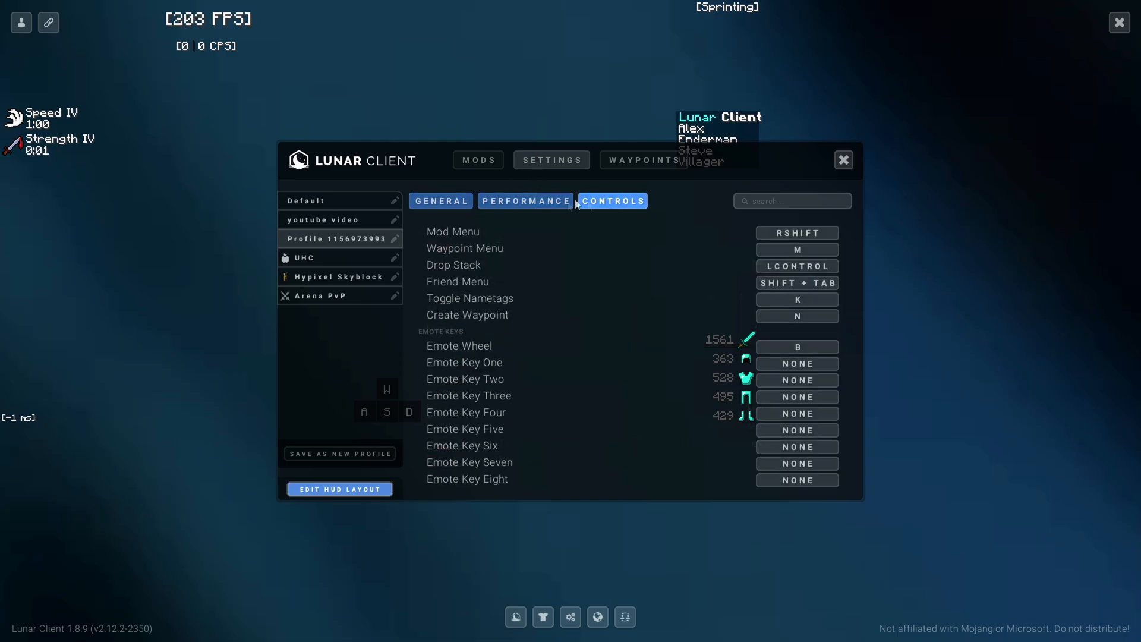
mouse_move(680, 373)
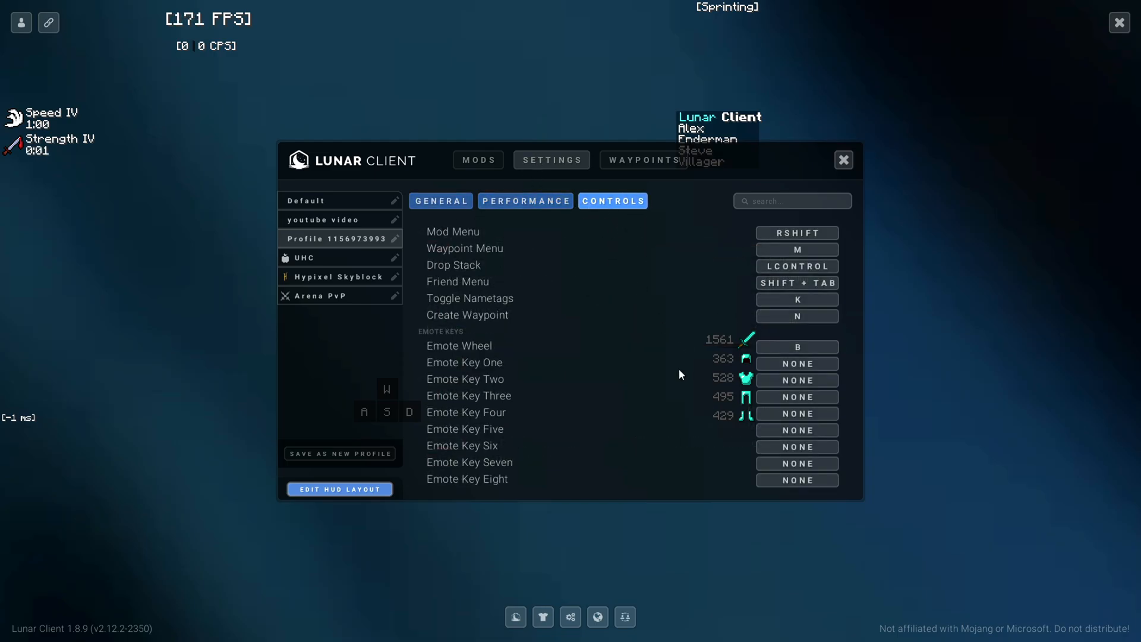
click(641, 159)
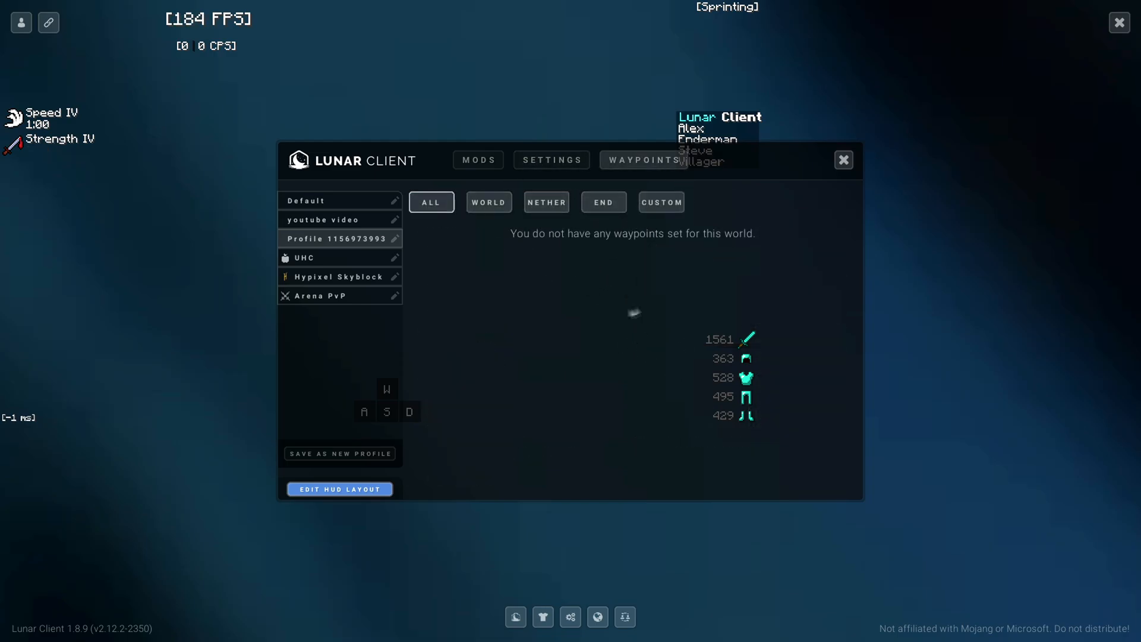
Step: Return to the mods list and search it for 'way'
click(477, 159)
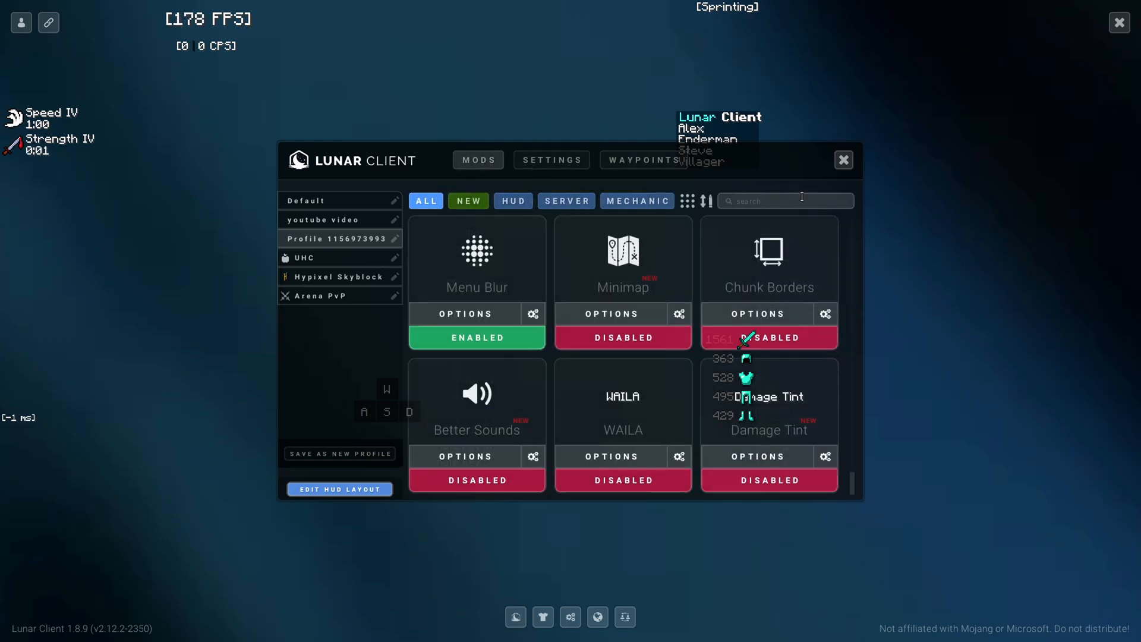
text(way)
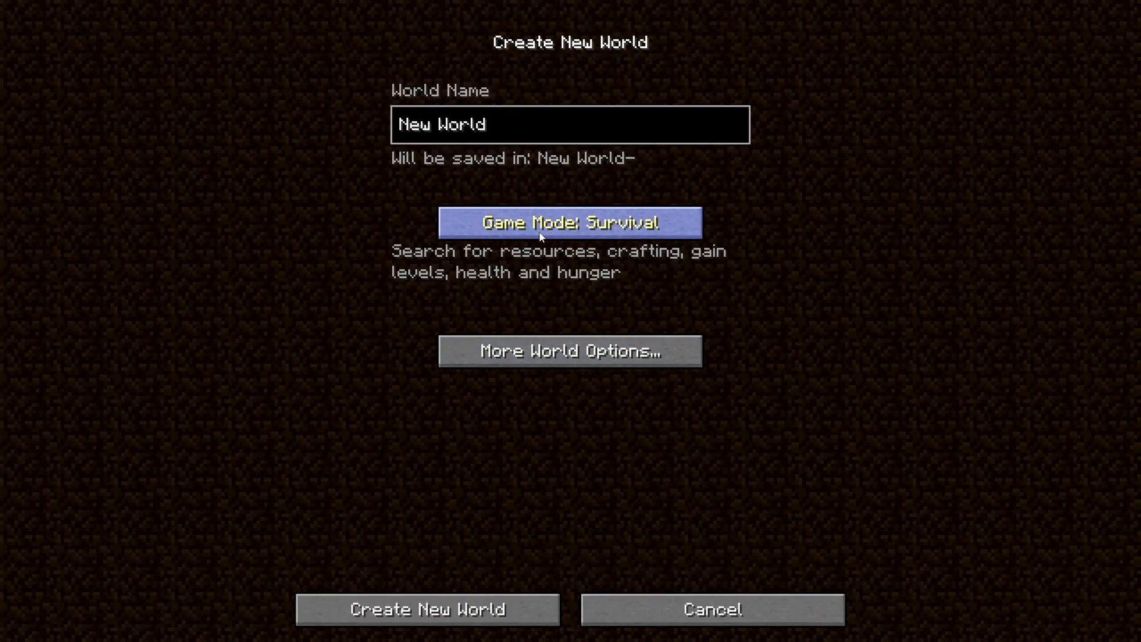
Step: Set Creative mode, choose Superflat with structures off and cheats on, and create the world
click(569, 221)
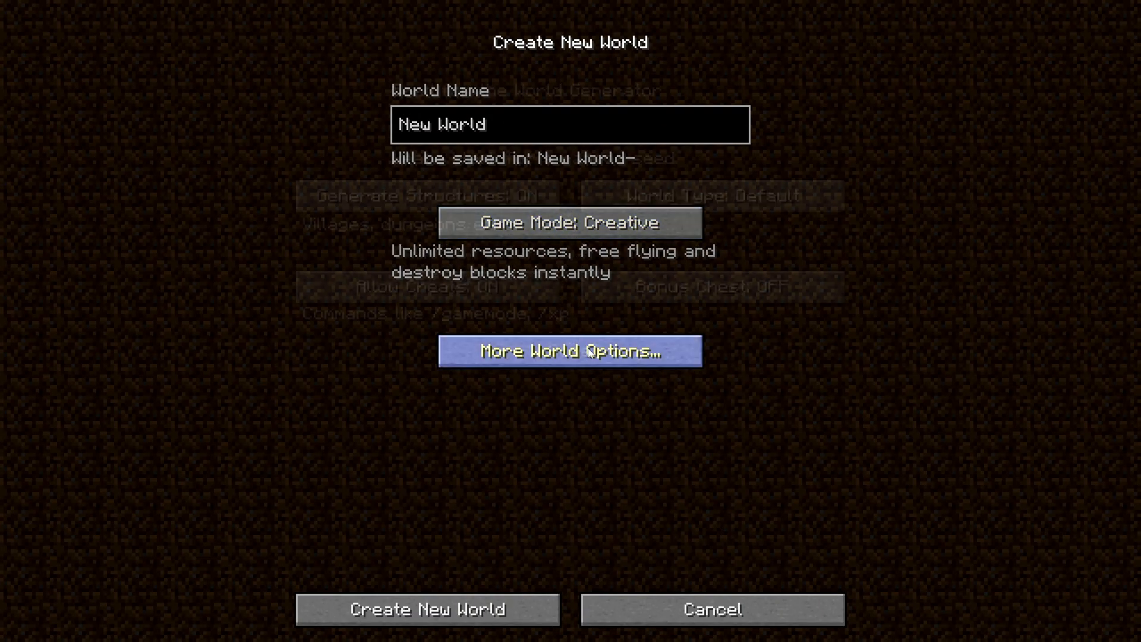
click(569, 350)
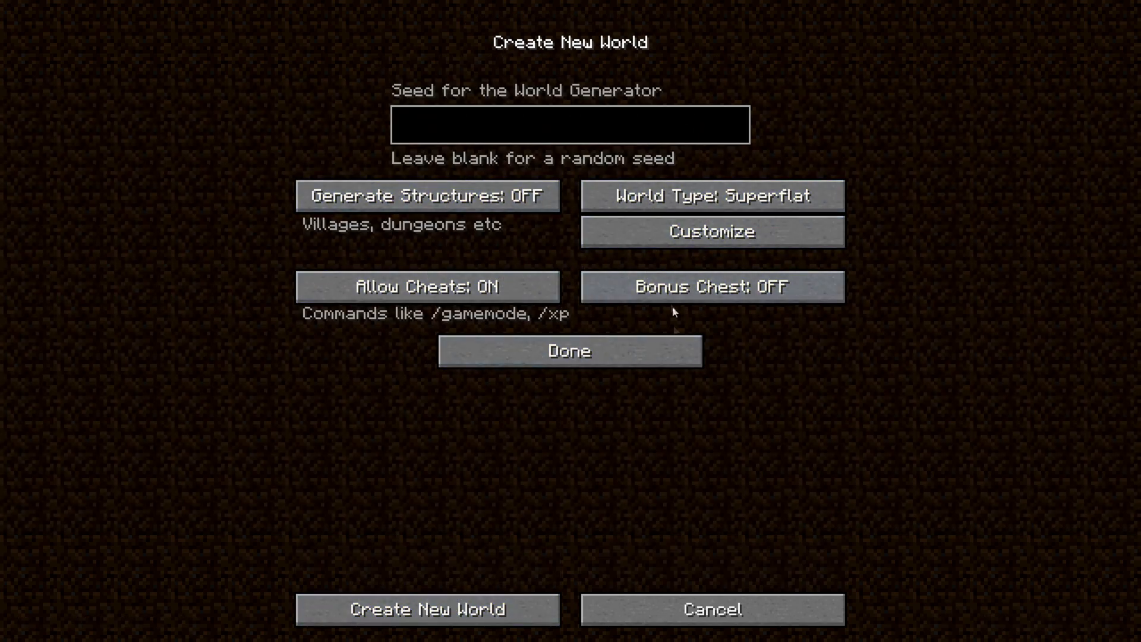
click(428, 609)
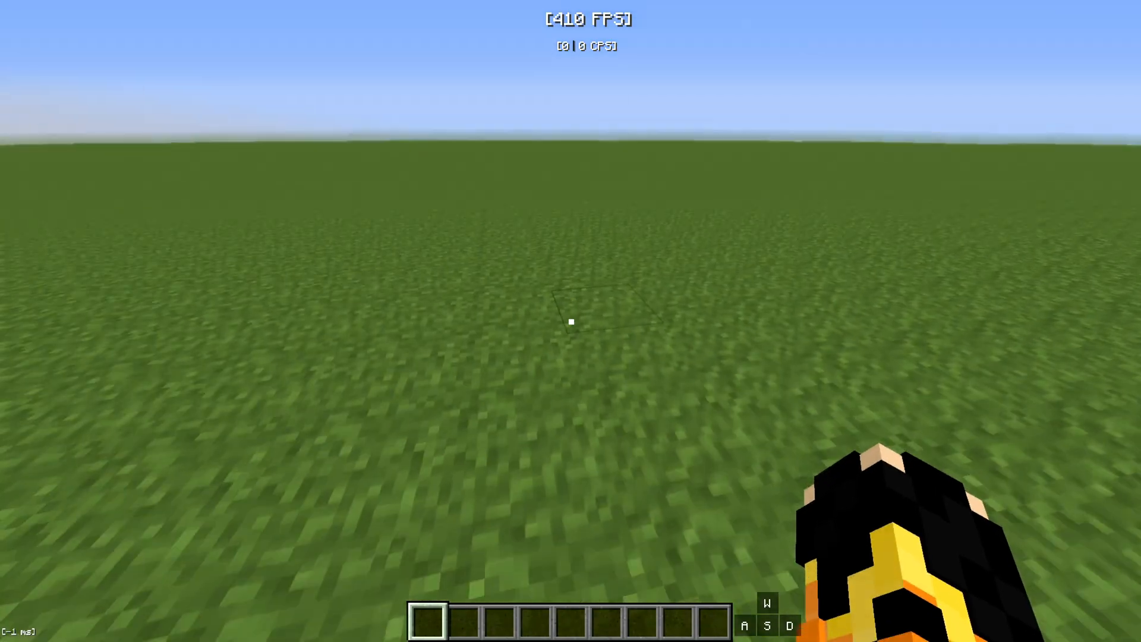